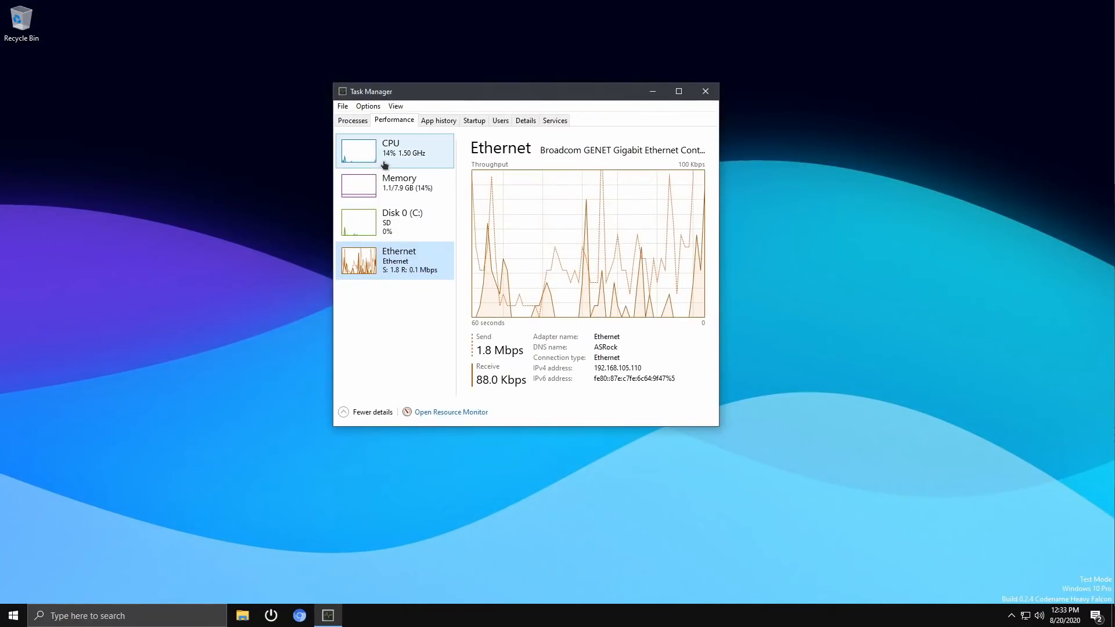
{"action": "mouse_move", "coordinate": [397, 197]}
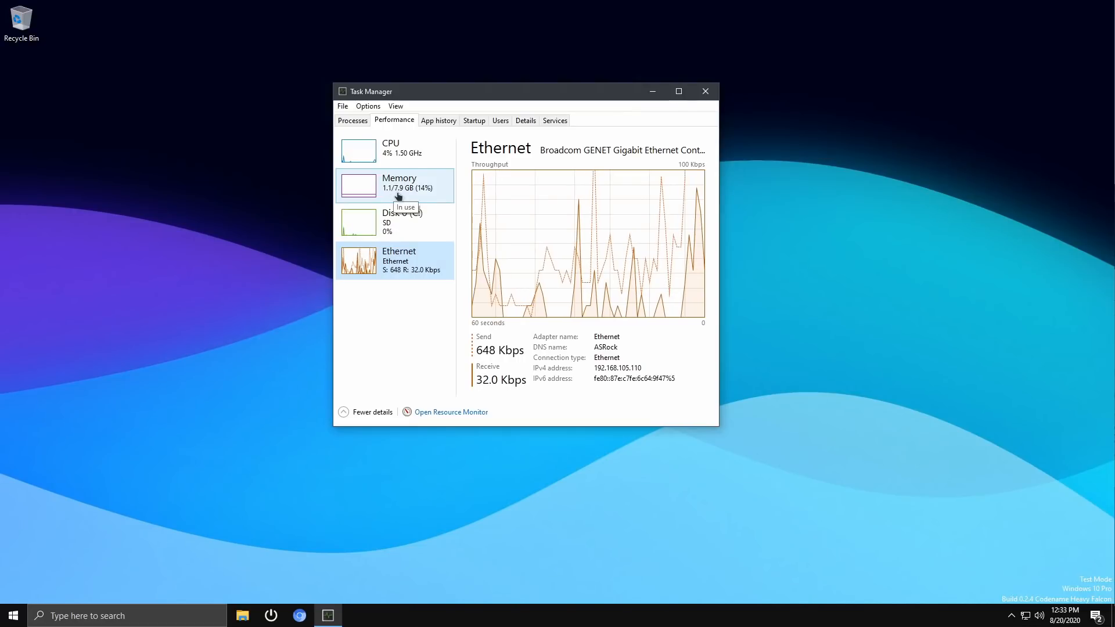
Step: Show Task Manager's Memory details: 1.1 GB in use, 6.7 GB available of 8 GB
{"action": "left_click", "coordinate": [395, 186]}
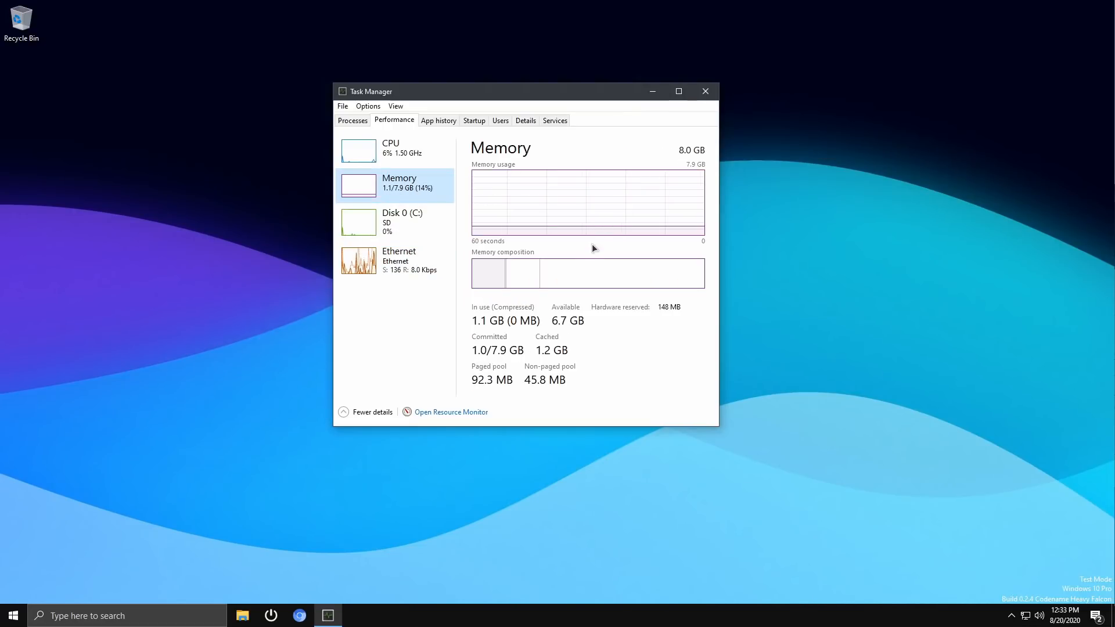
Step: View This PC in File Explorer, with the local disk showing 18.9 GB free of 29.7 GB
{"action": "left_click", "coordinate": [241, 615]}
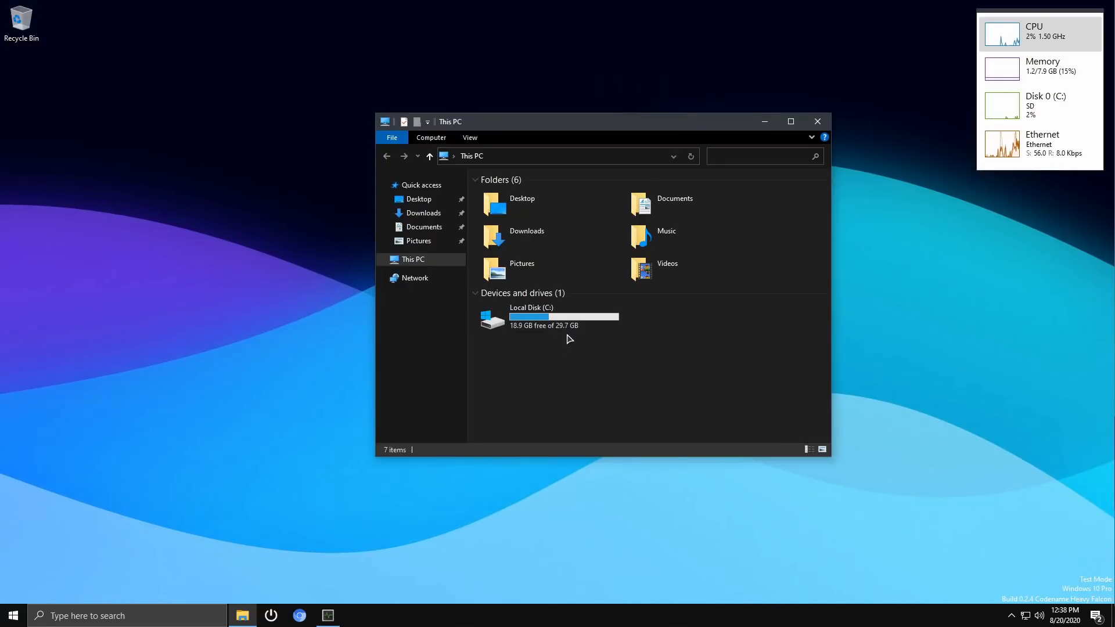
{"action": "mouse_move", "coordinate": [617, 350]}
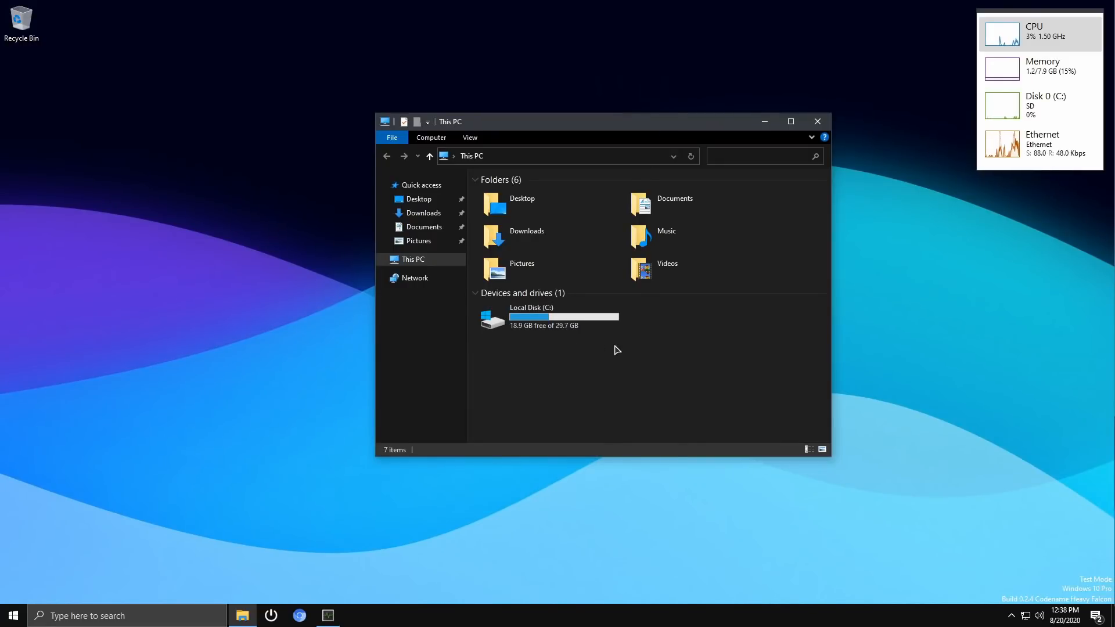
{"action": "left_click", "coordinate": [541, 316]}
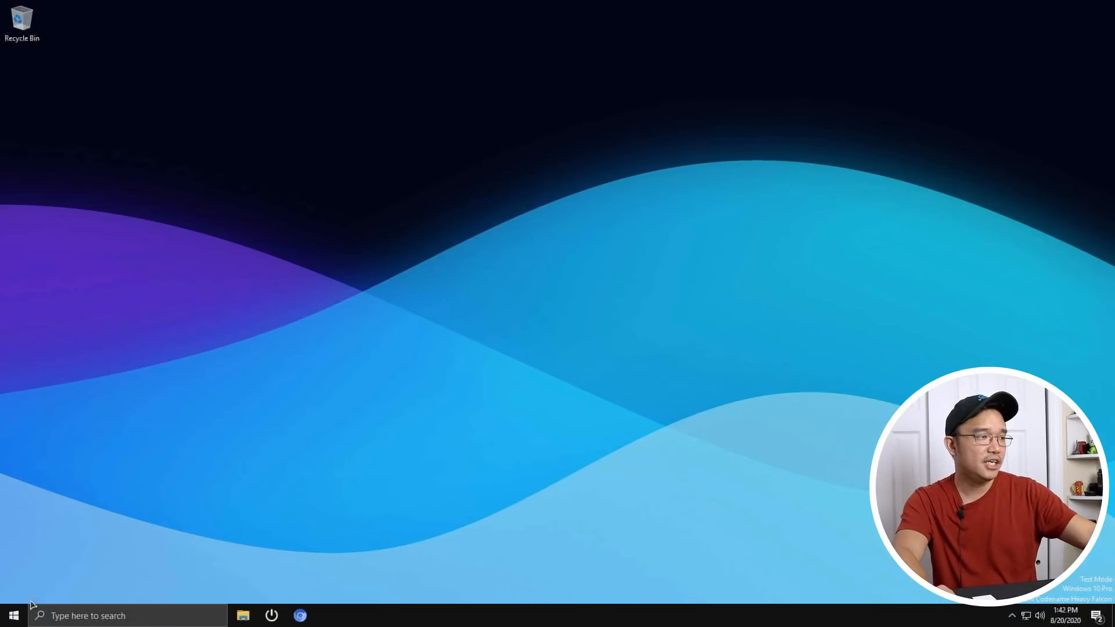
Step: Reopen Task Manager's Performance tab on the BCM2711 Cortex-A72 CPU graph at 1% utilization
{"action": "left_click", "coordinate": [13, 615]}
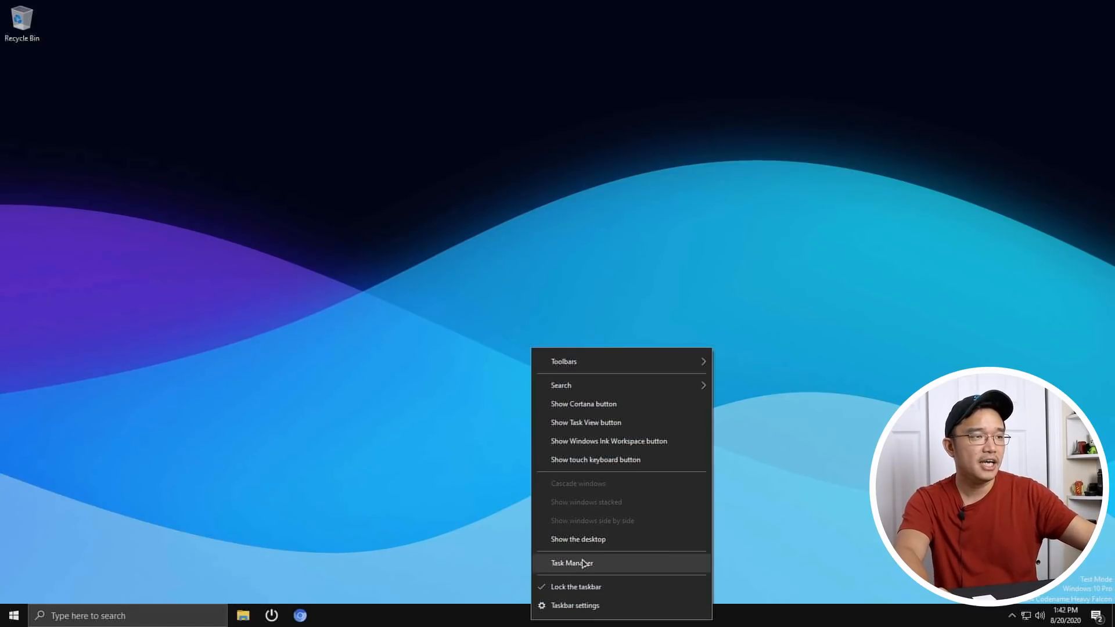
{"action": "left_click", "coordinate": [572, 563]}
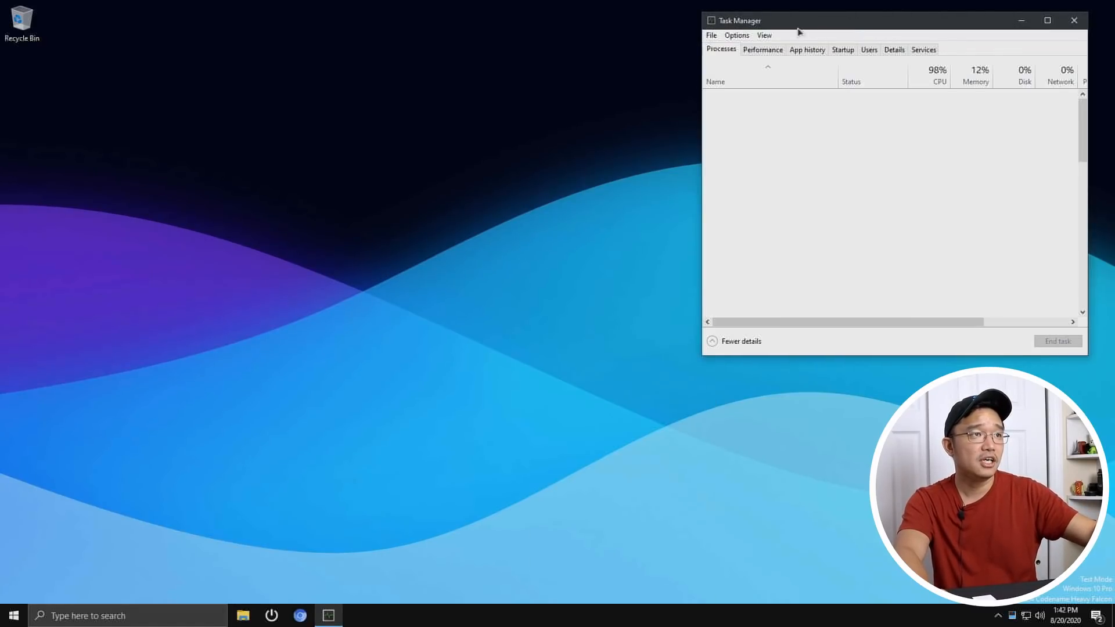
{"action": "left_click", "coordinate": [762, 50]}
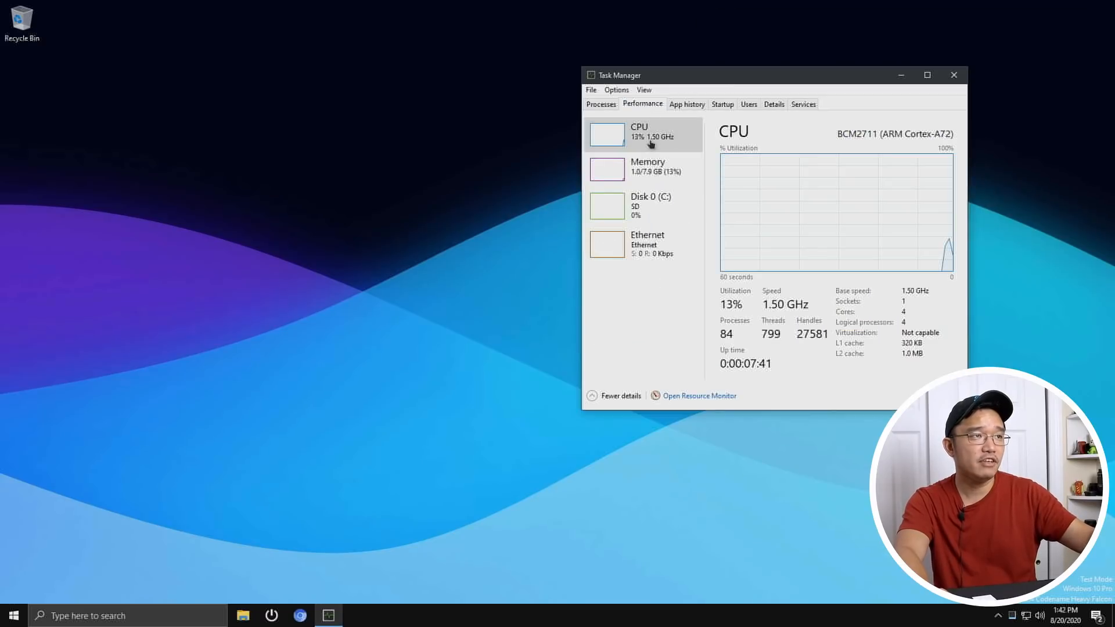
{"action": "mouse_move", "coordinate": [643, 206]}
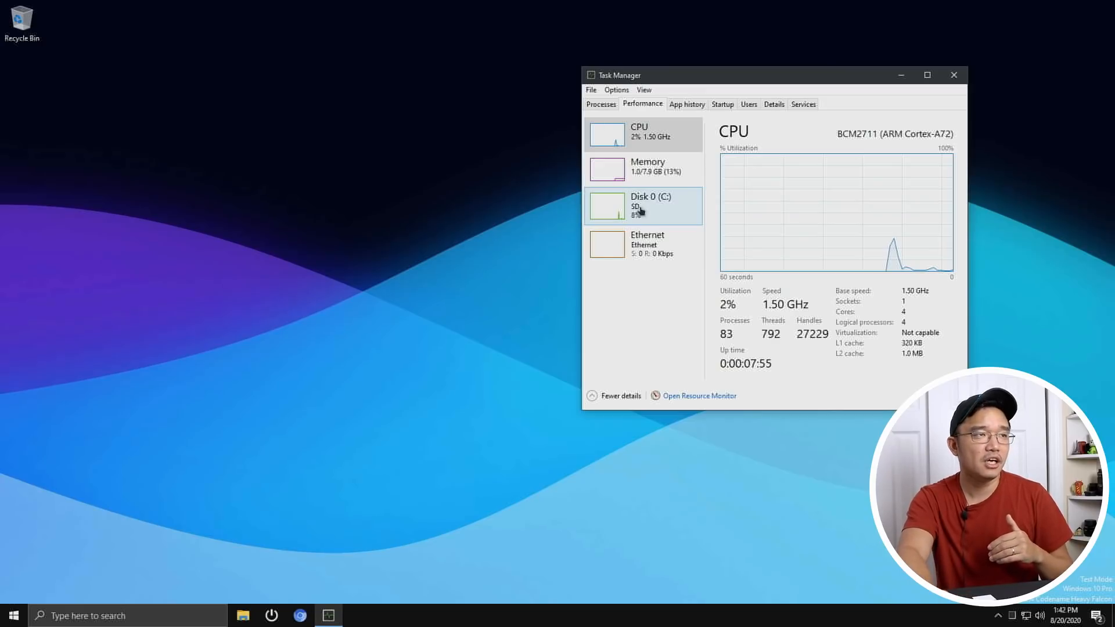
{"action": "mouse_move", "coordinate": [651, 153]}
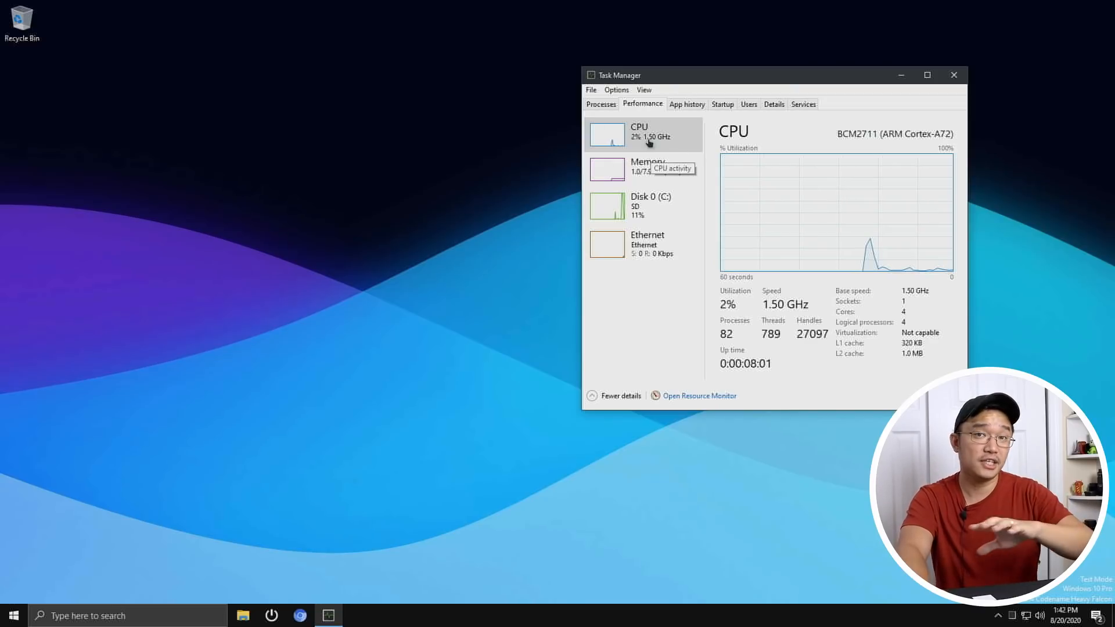
{"action": "mouse_move", "coordinate": [647, 169]}
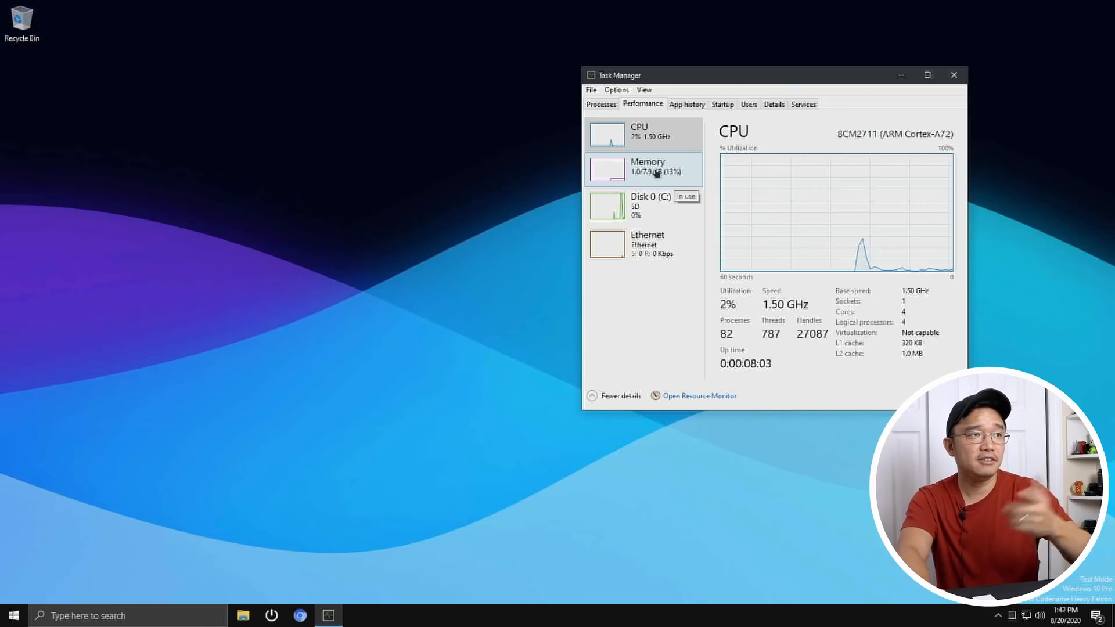
{"action": "left_click", "coordinate": [647, 170]}
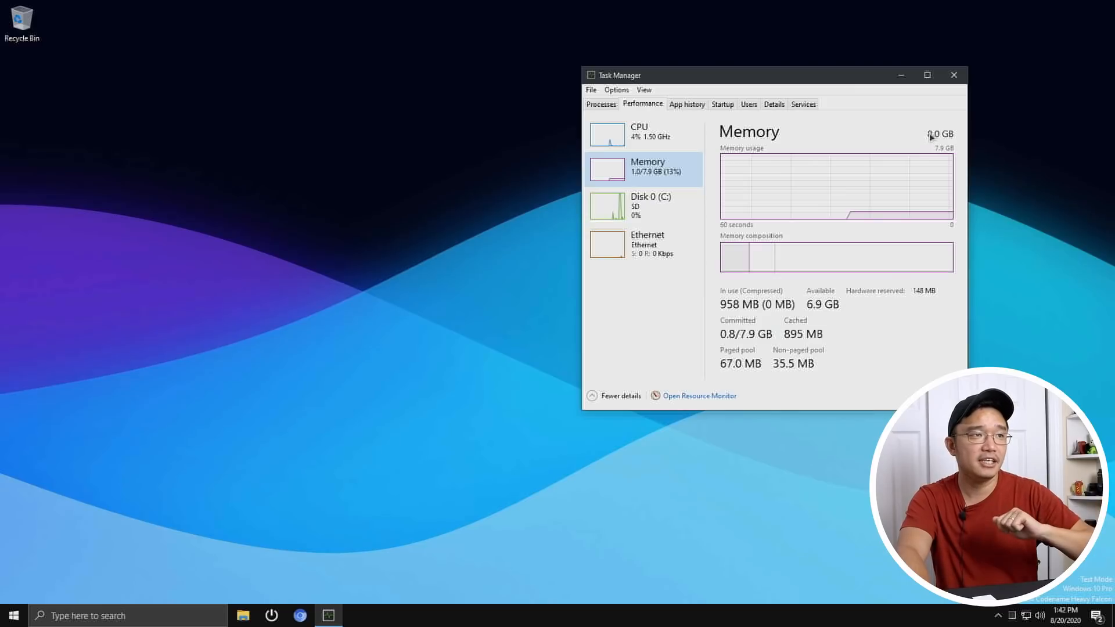
{"action": "left_click", "coordinate": [638, 132]}
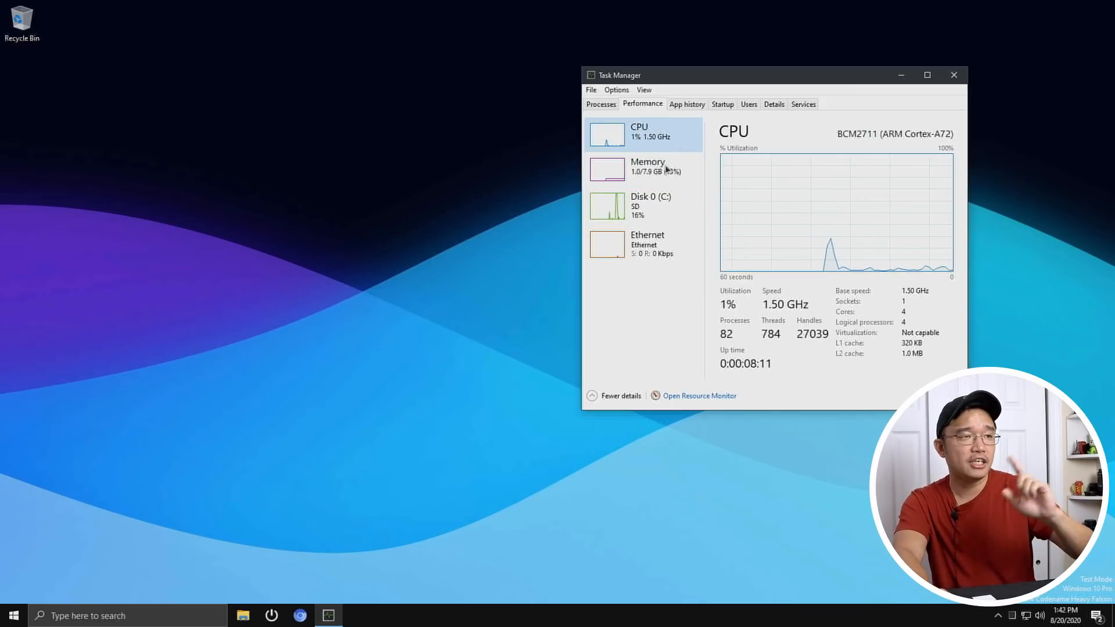
{"action": "mouse_move", "coordinate": [302, 468]}
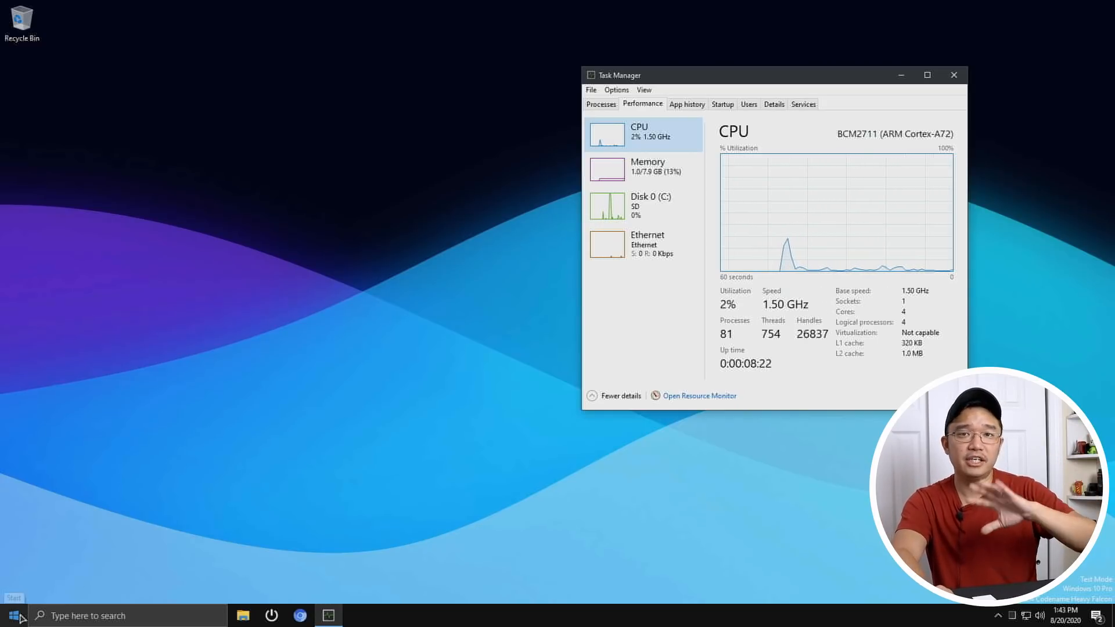
Step: Type 'This is working' in a new LibreOffice Writer document and discard it without saving
{"action": "left_click", "coordinate": [12, 615]}
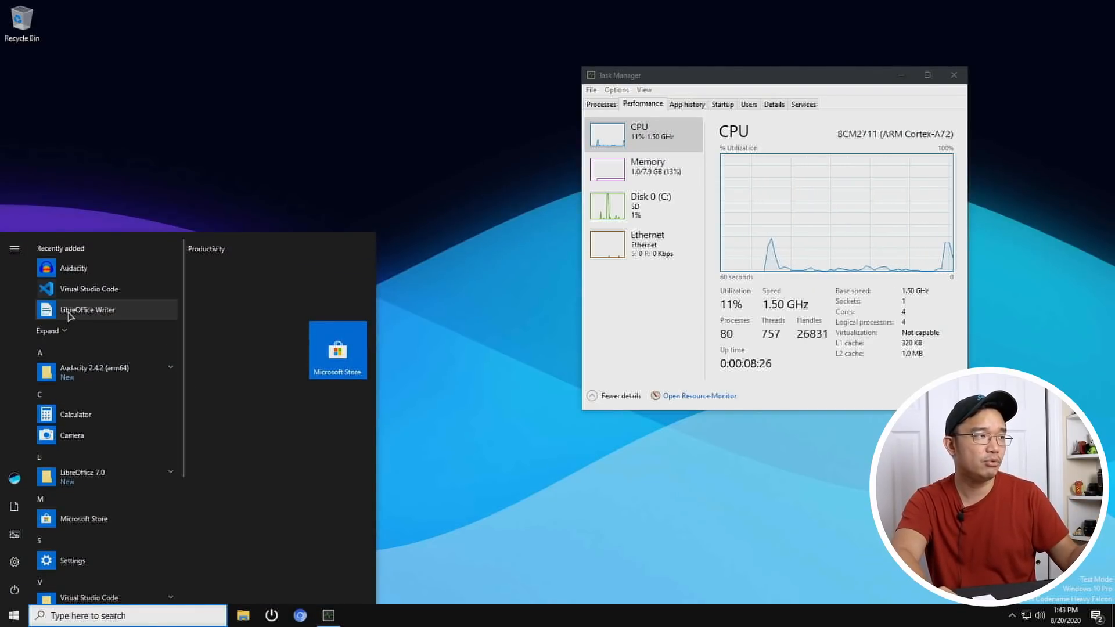
{"action": "left_click", "coordinate": [107, 306]}
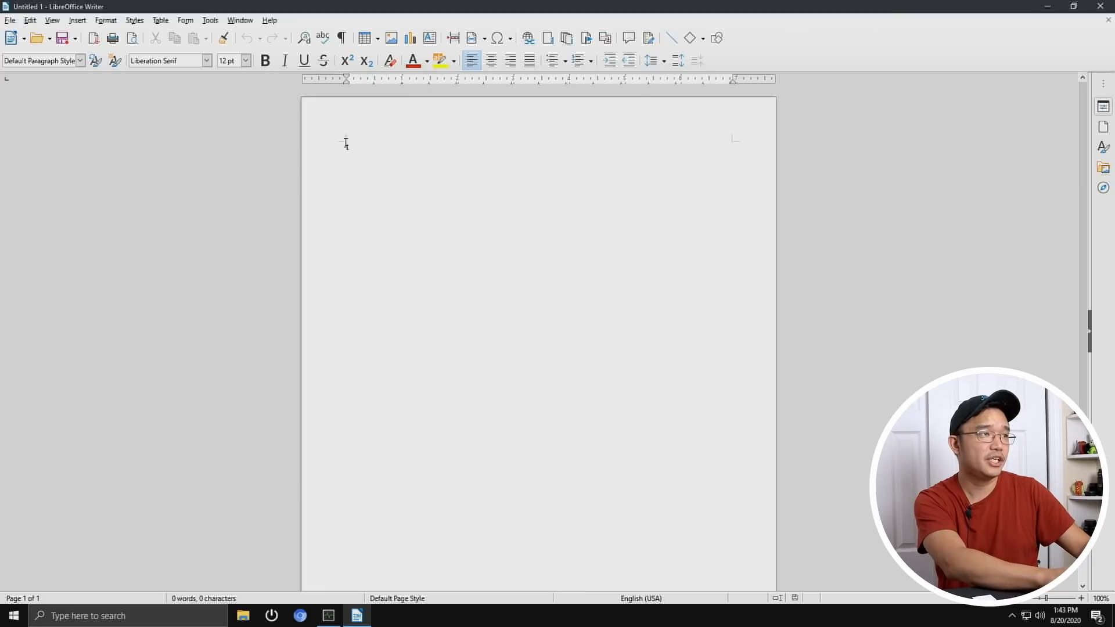
{"action": "type", "text": "This is working"}
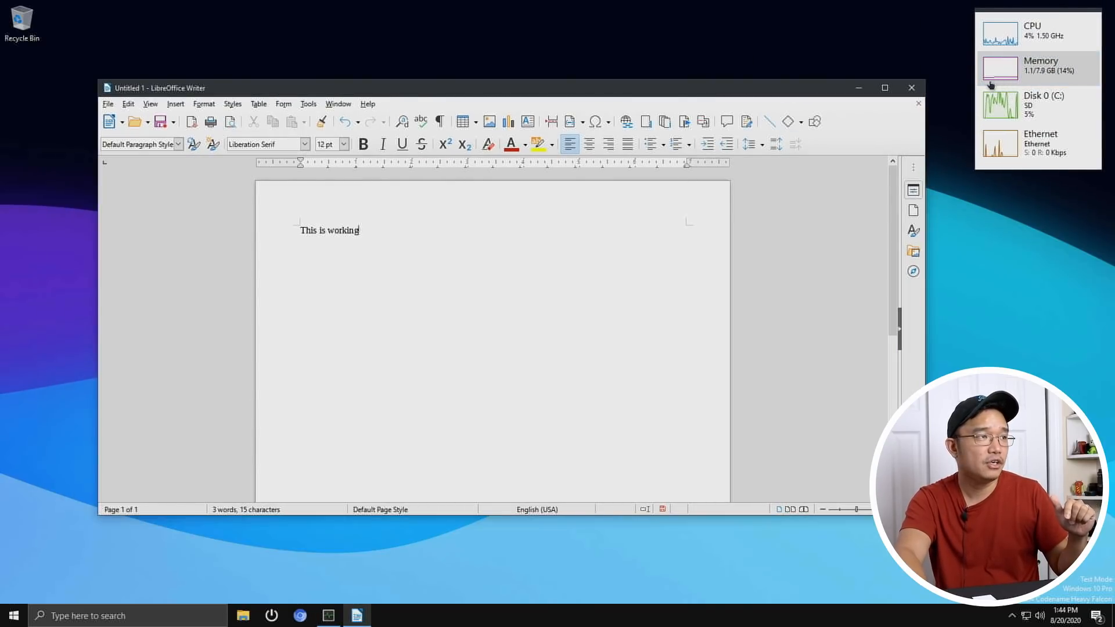
{"action": "left_click", "coordinate": [912, 88]}
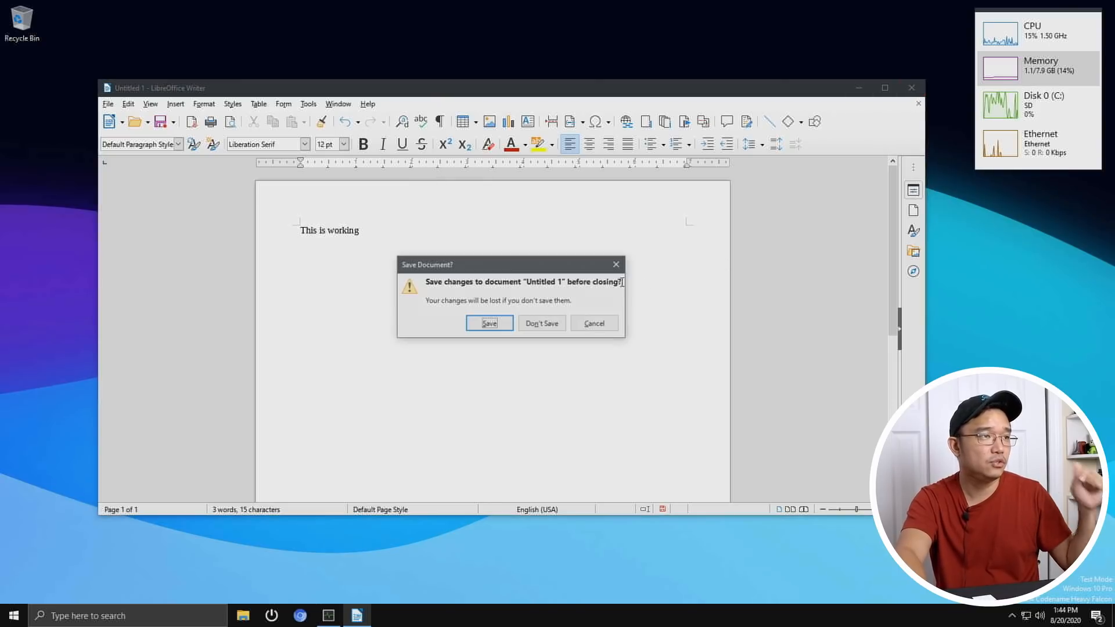
{"action": "left_click", "coordinate": [541, 323]}
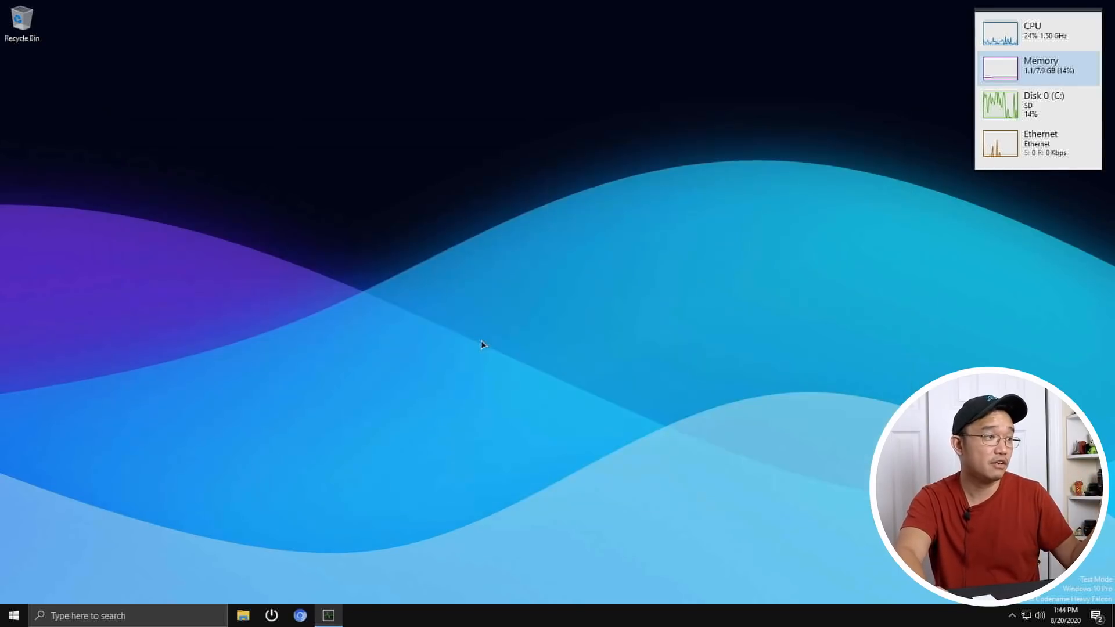
{"action": "mouse_move", "coordinate": [34, 589]}
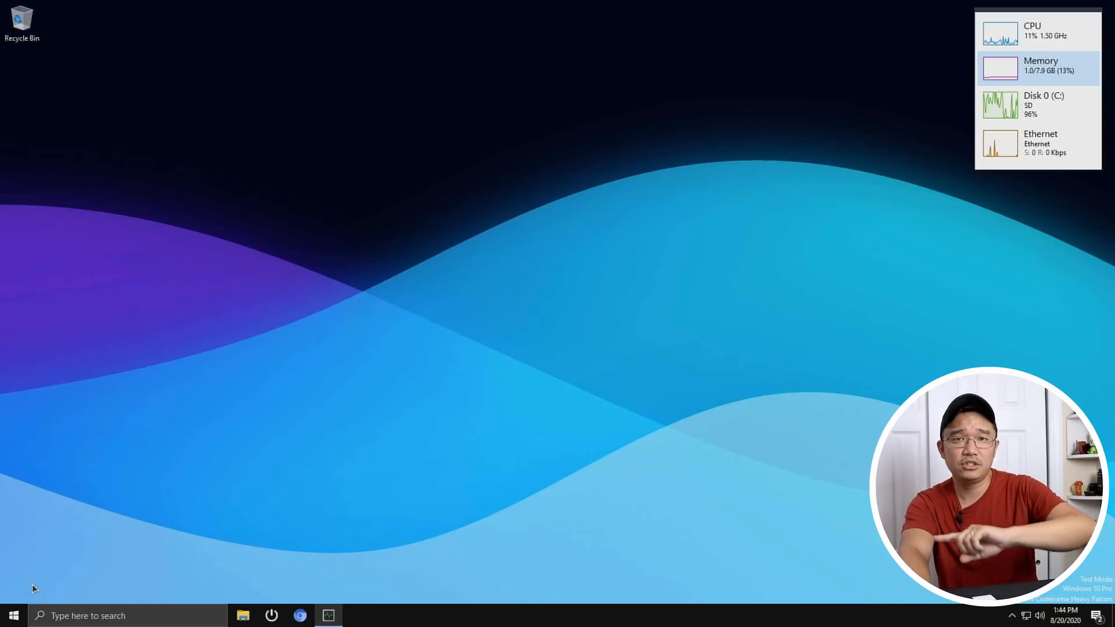
Step: Launch Chromium to a New Tab page with Google search and shortcuts
{"action": "left_click", "coordinate": [13, 615]}
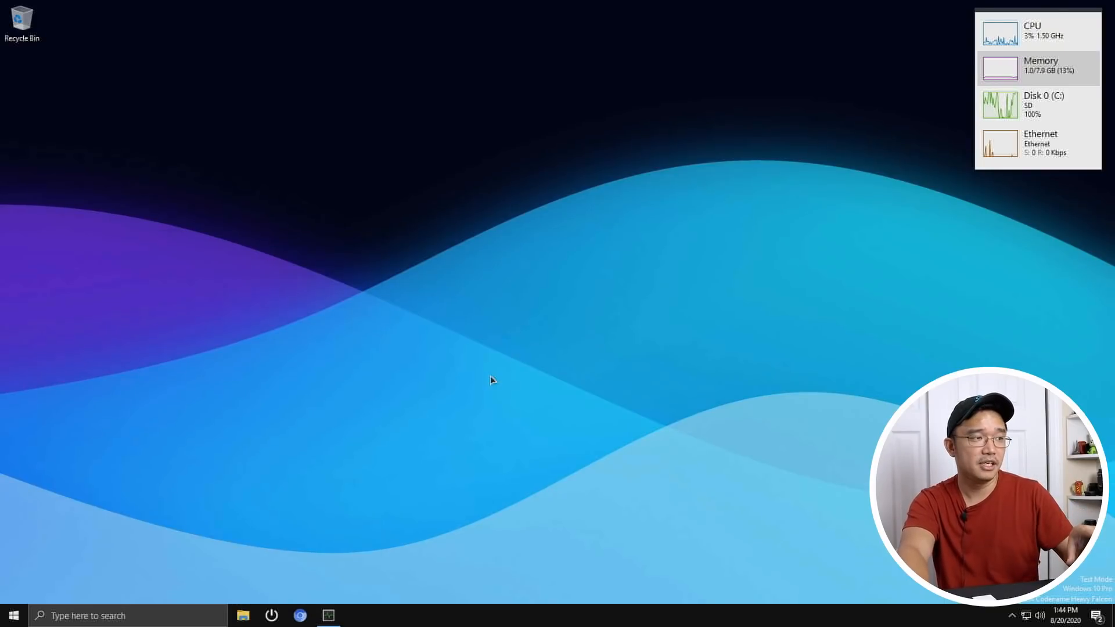
{"action": "mouse_move", "coordinate": [301, 616]}
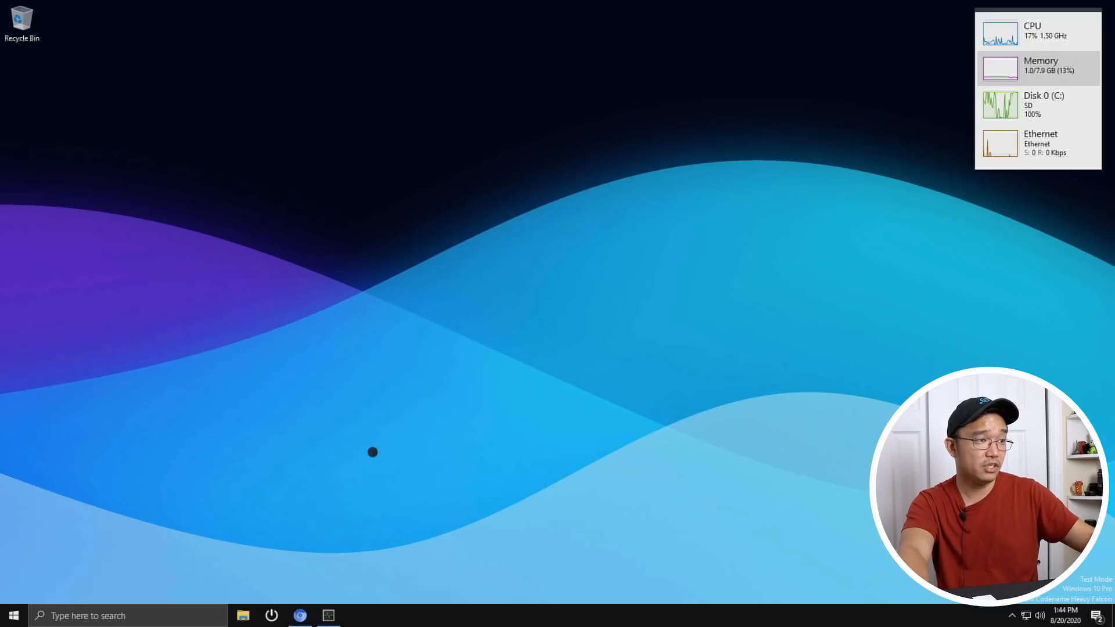
{"action": "left_click", "coordinate": [300, 615]}
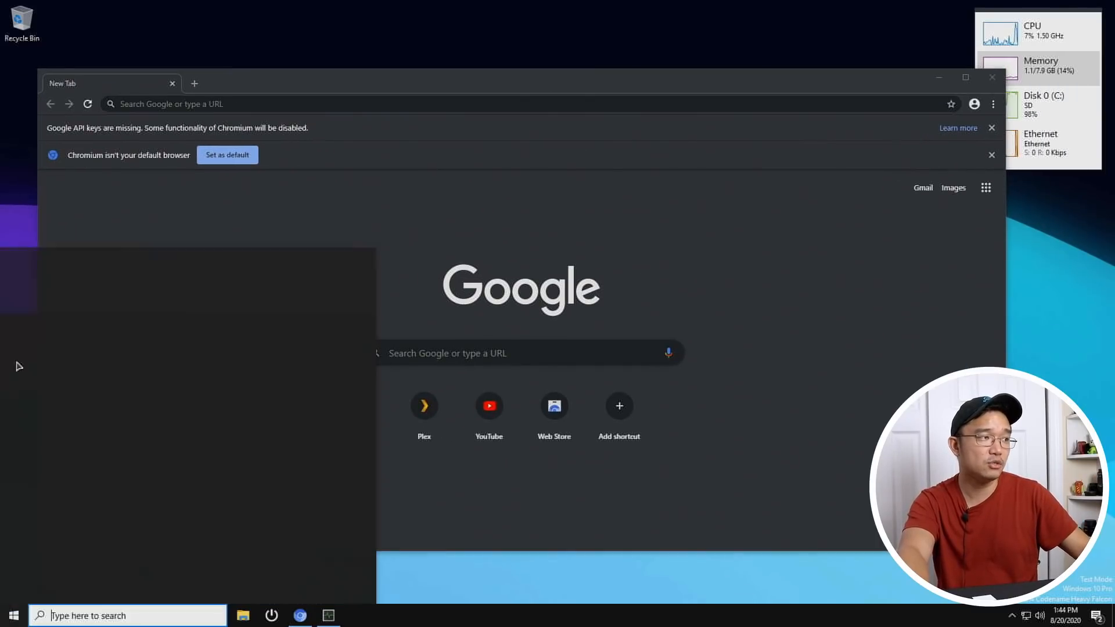
{"action": "left_click", "coordinate": [13, 615]}
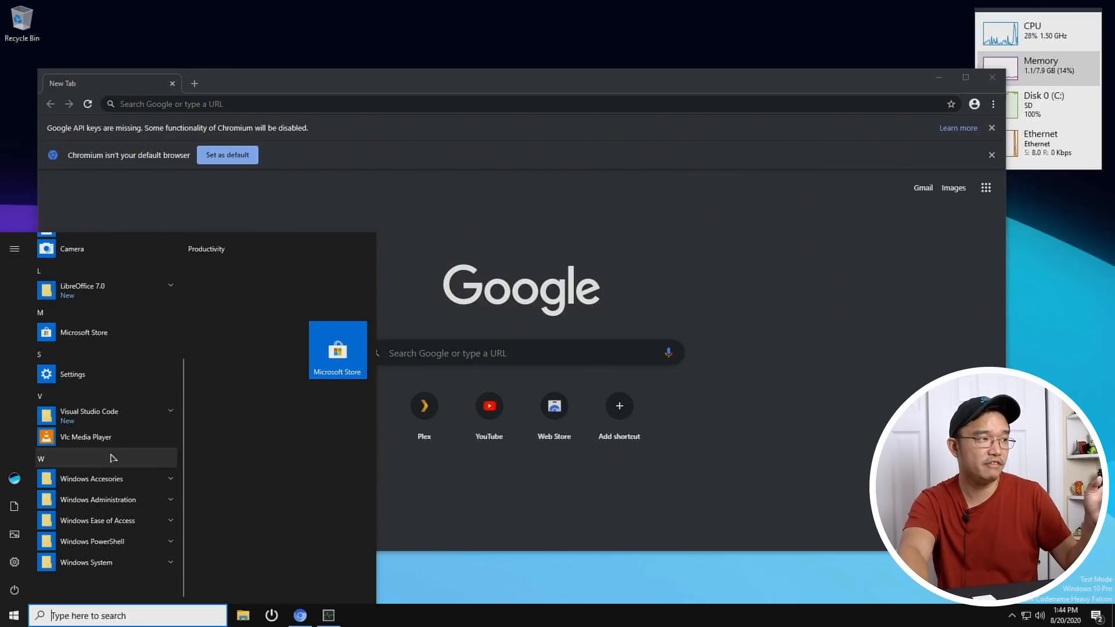
{"action": "left_click", "coordinate": [107, 415]}
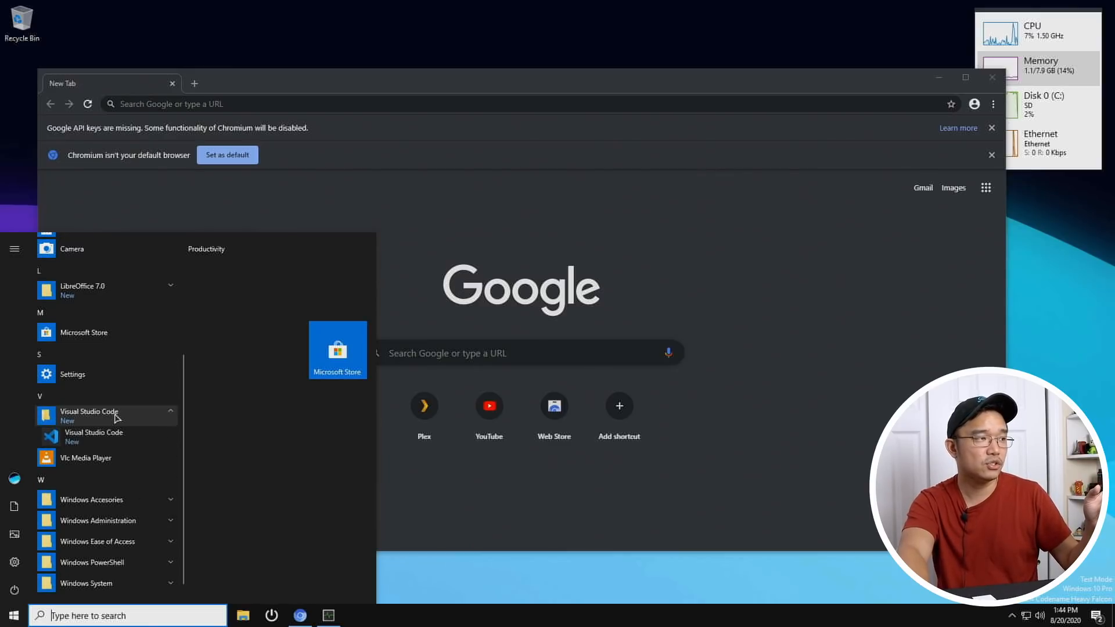
{"action": "left_click", "coordinate": [580, 479]}
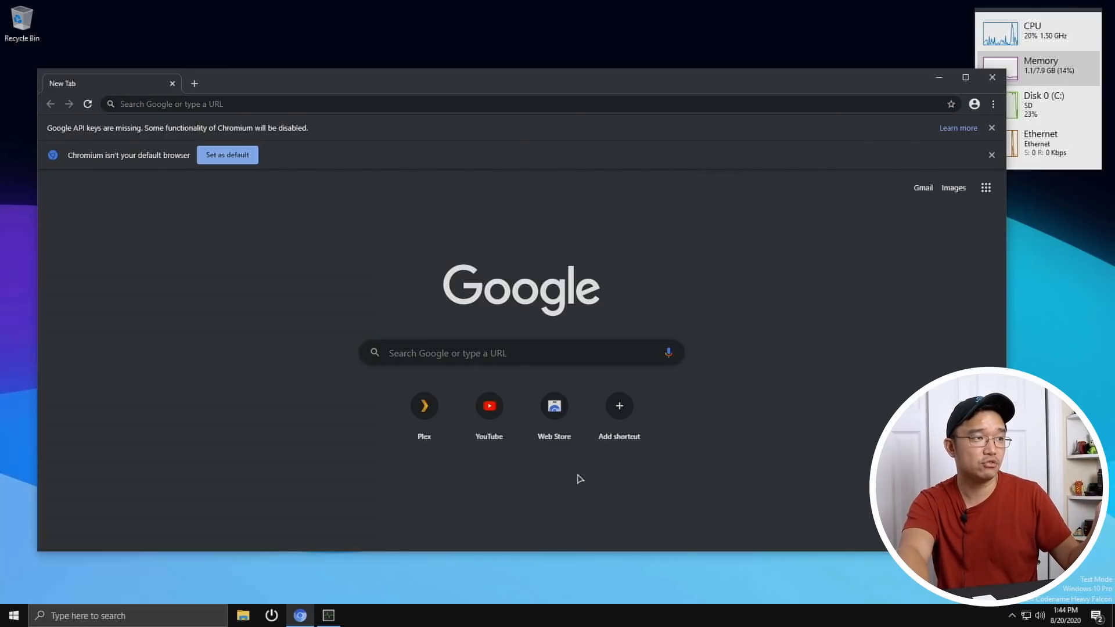
Step: Play 'Can't Take My Eyes Off You' and 'Fly me to the moon' on YouTube, then close Chromium
{"action": "left_click", "coordinate": [489, 406]}
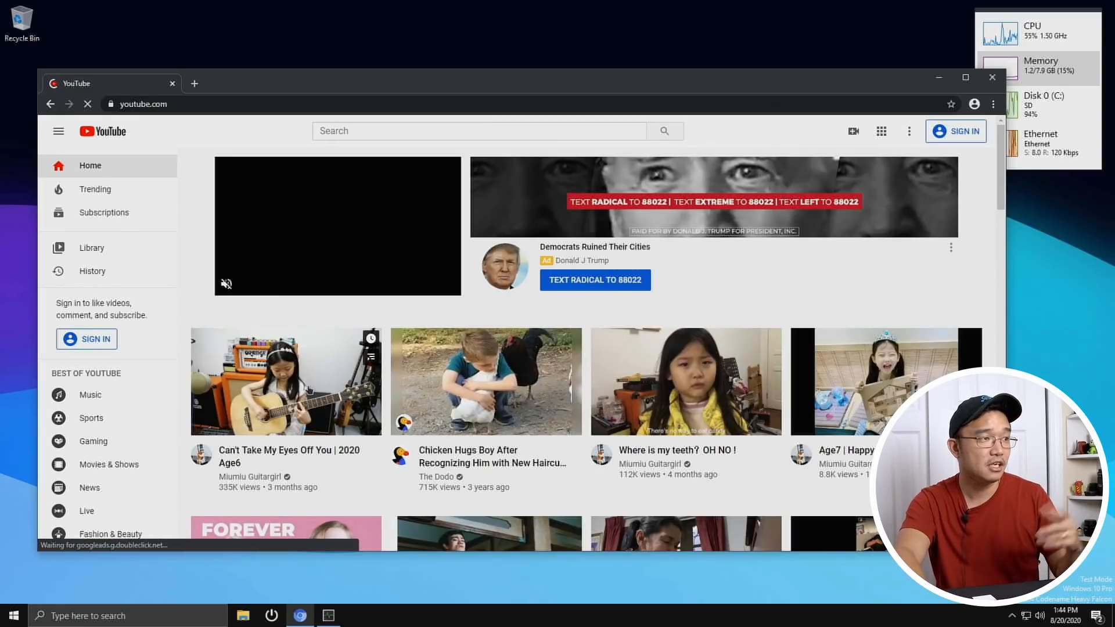
{"action": "left_click", "coordinate": [286, 381]}
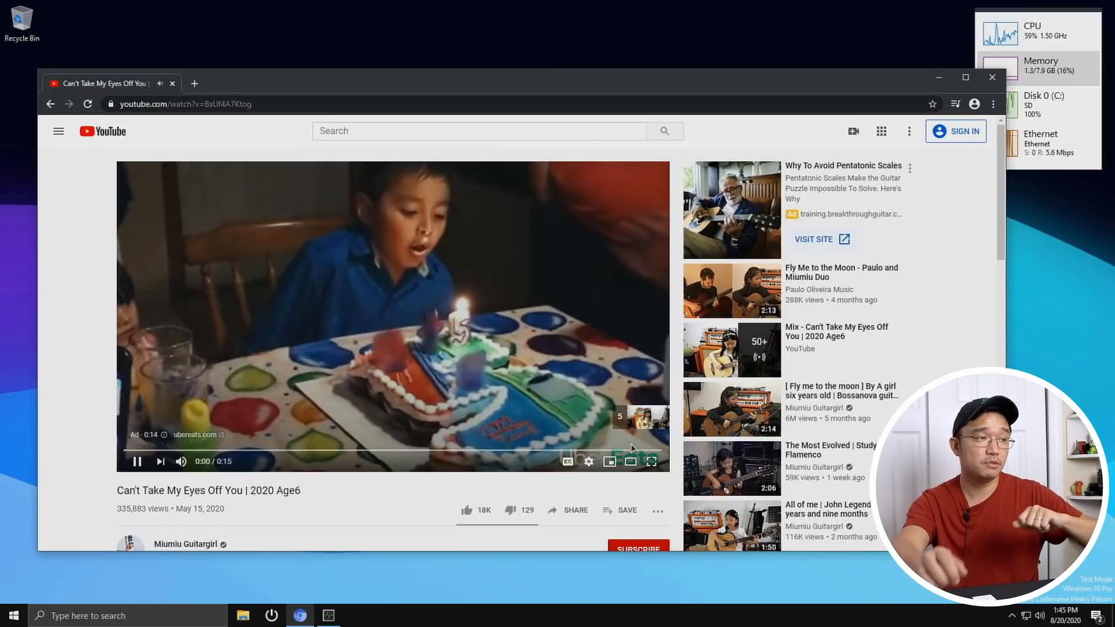
{"action": "mouse_move", "coordinate": [589, 461]}
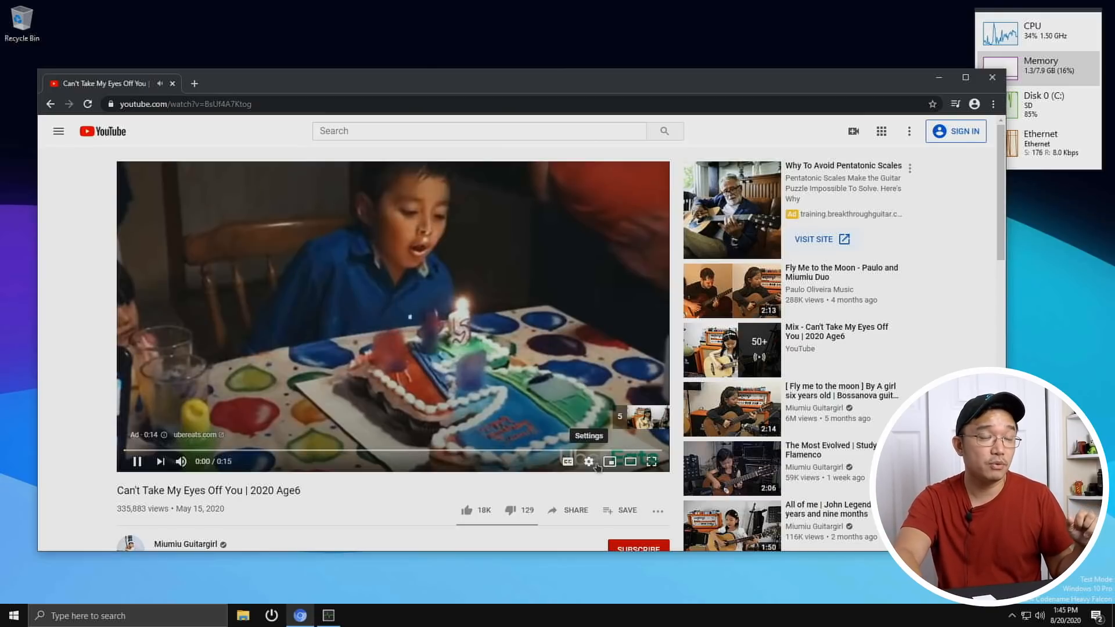
{"action": "left_click", "coordinate": [732, 409]}
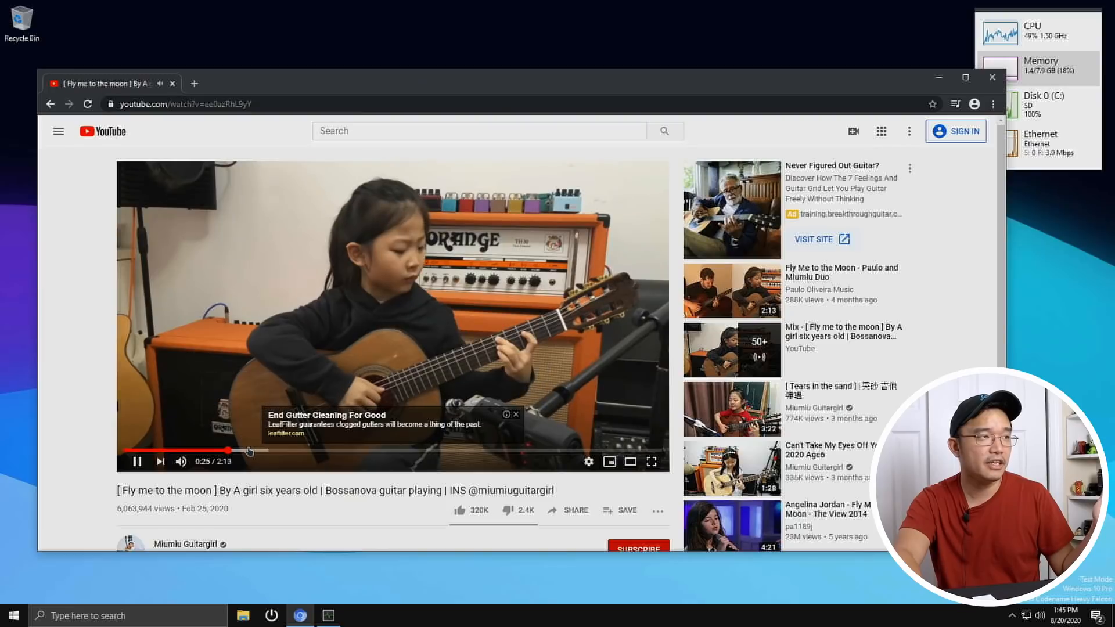
{"action": "left_click", "coordinate": [516, 415]}
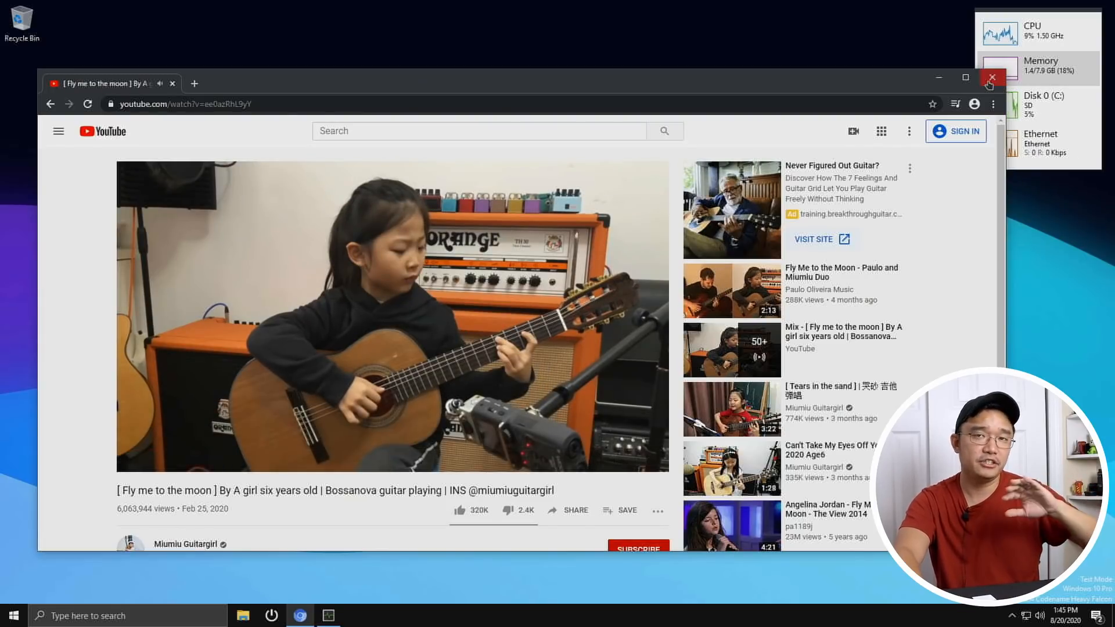
{"action": "left_click", "coordinate": [991, 78]}
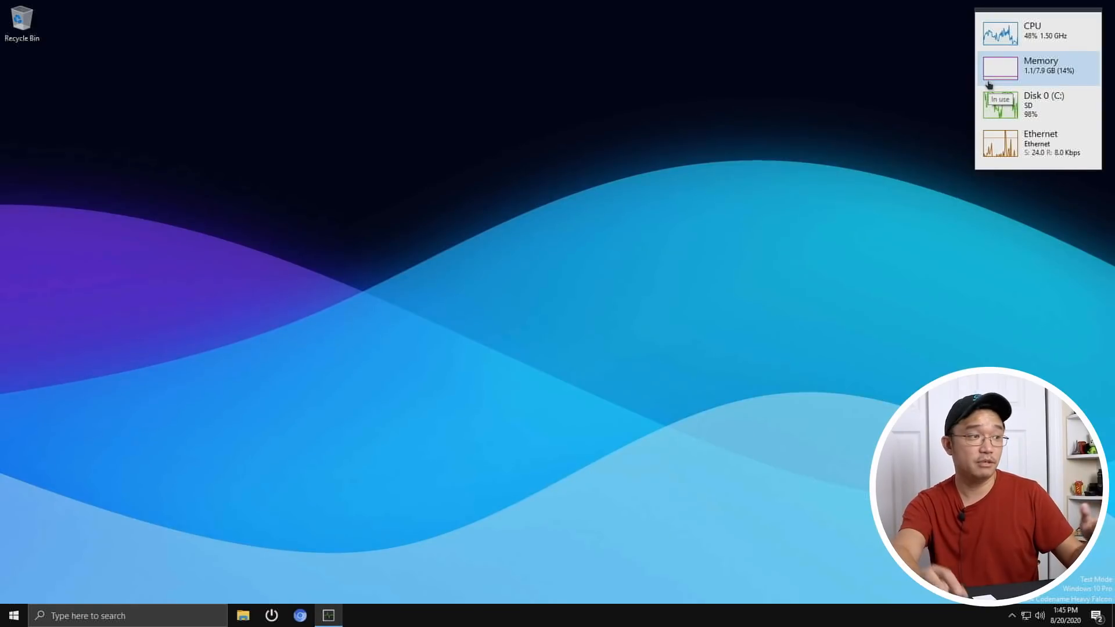
Step: Start Visual Studio Code from Recently added in the Start menu
{"action": "left_click", "coordinate": [299, 615]}
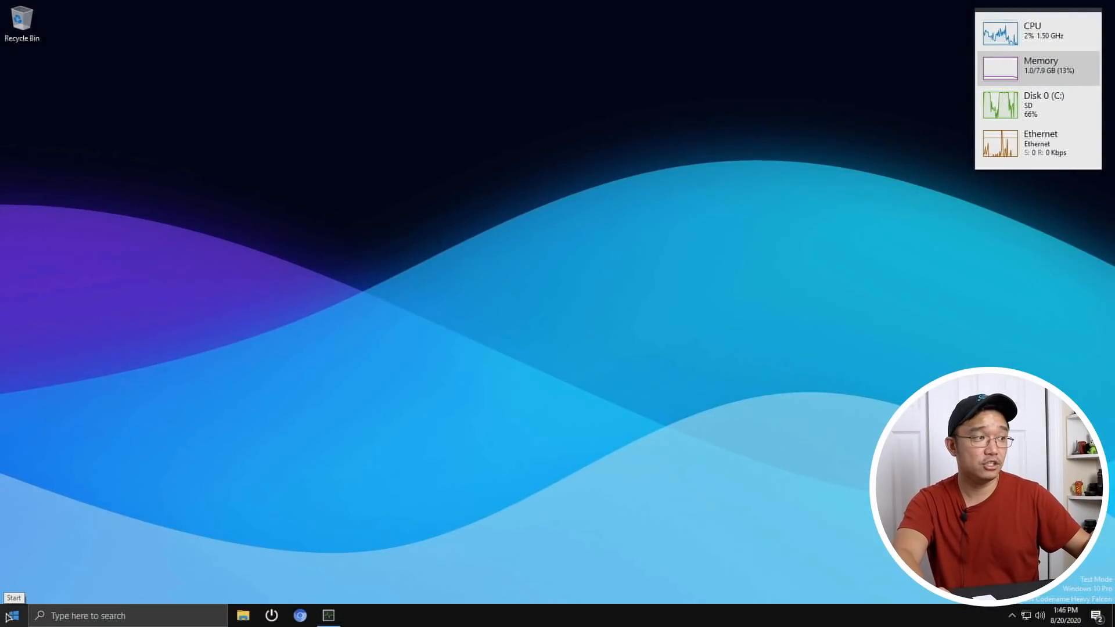
{"action": "left_click", "coordinate": [11, 616]}
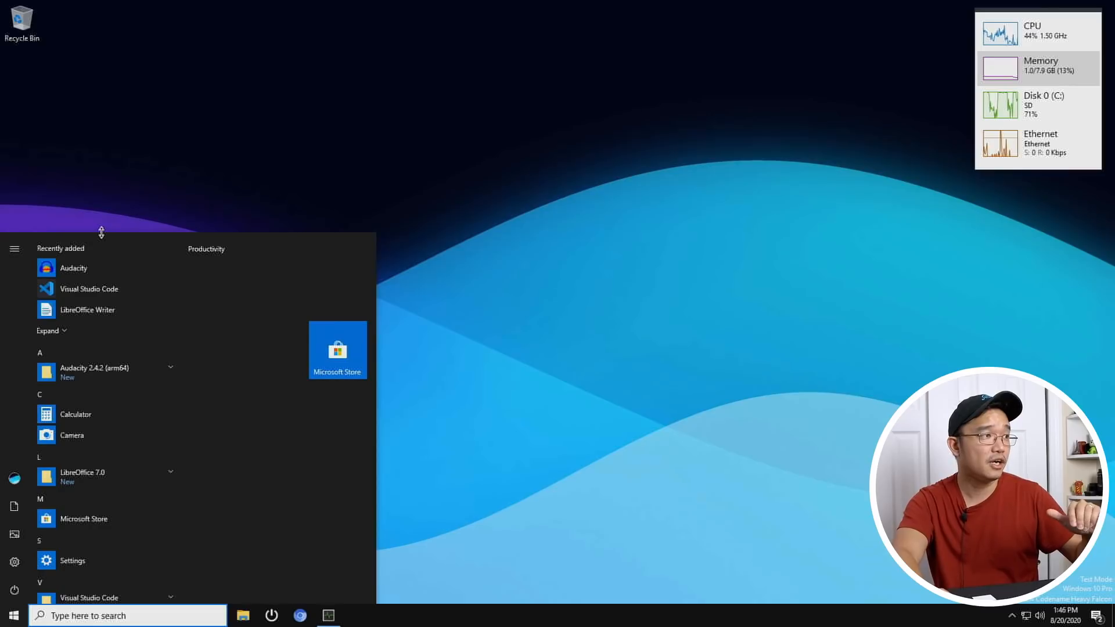
{"action": "mouse_move", "coordinate": [89, 292]}
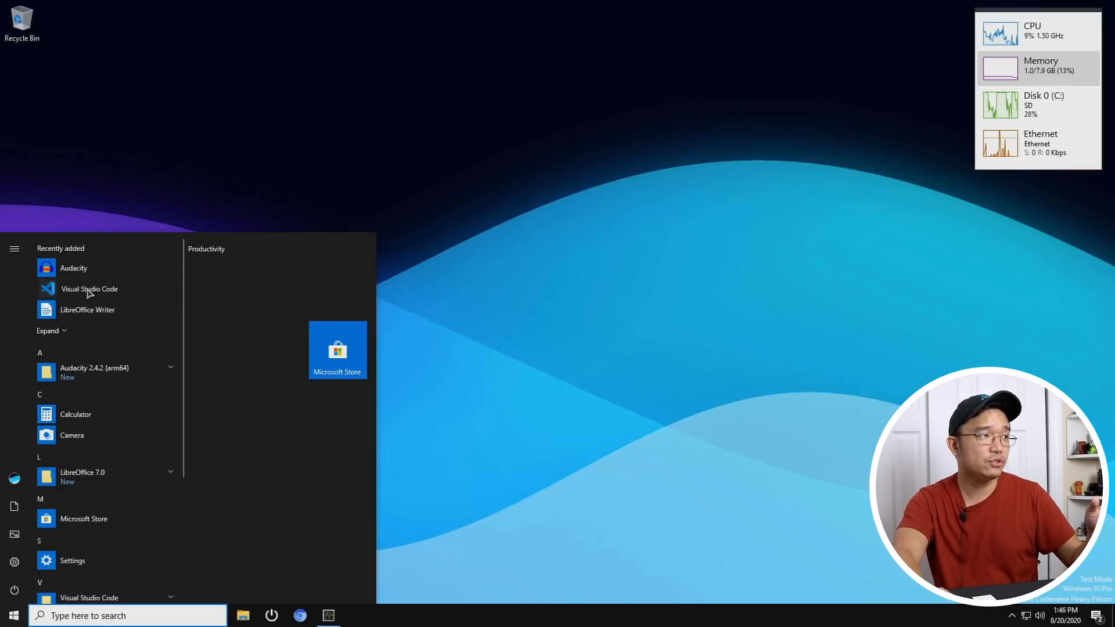
{"action": "left_click", "coordinate": [711, 142]}
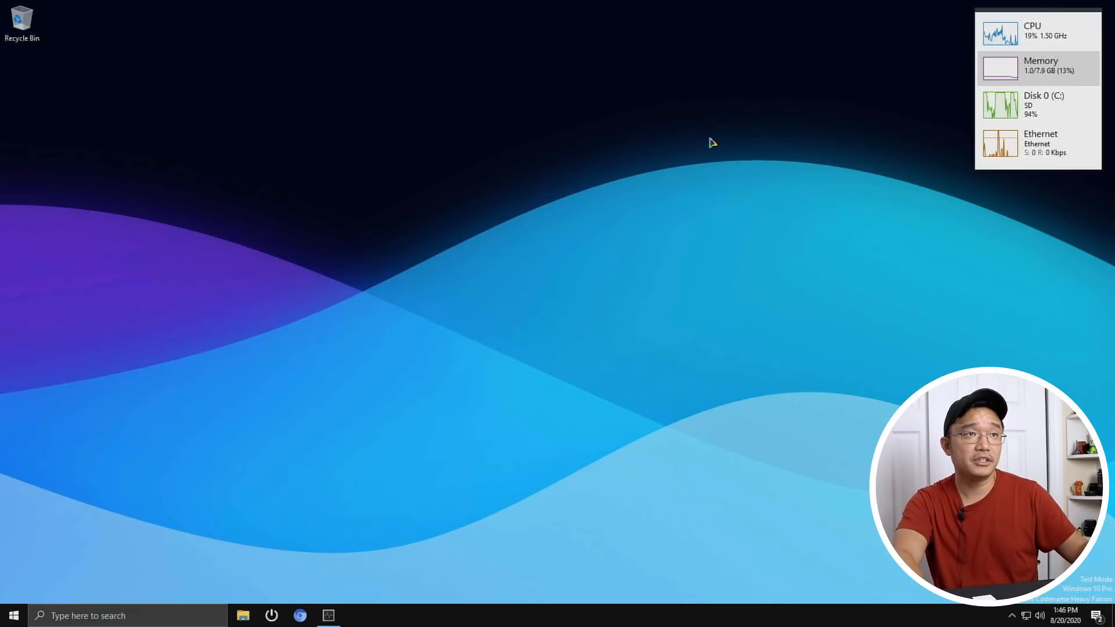
{"action": "mouse_move", "coordinate": [722, 169]}
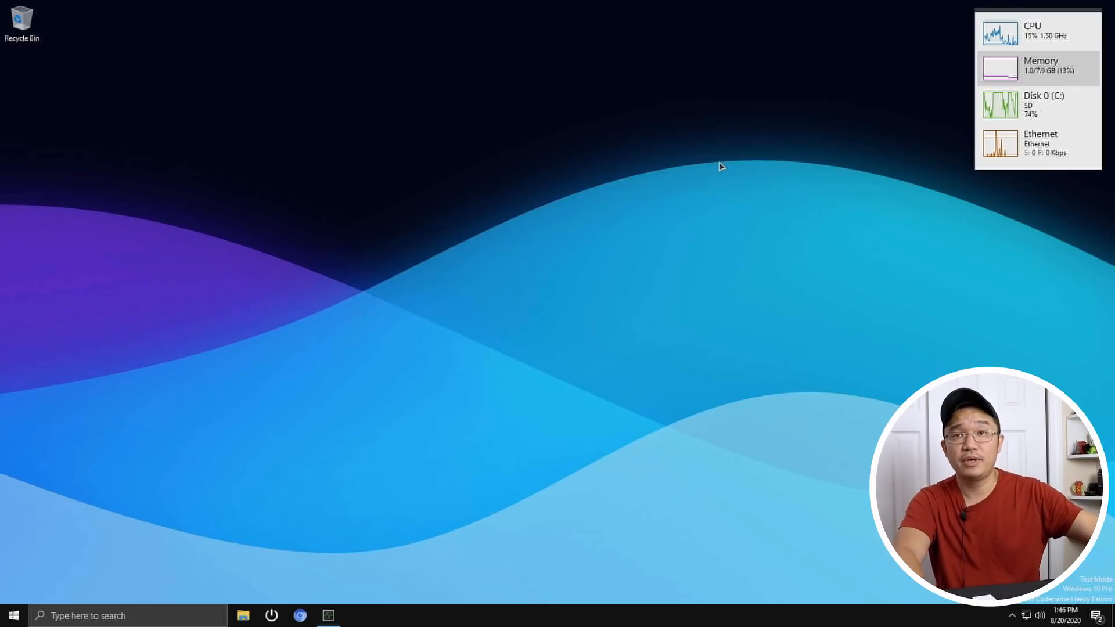
Step: Check the VS Code About dialog reporting version 1.48.1 on arm64, then dismiss it
{"action": "left_click", "coordinate": [328, 616]}
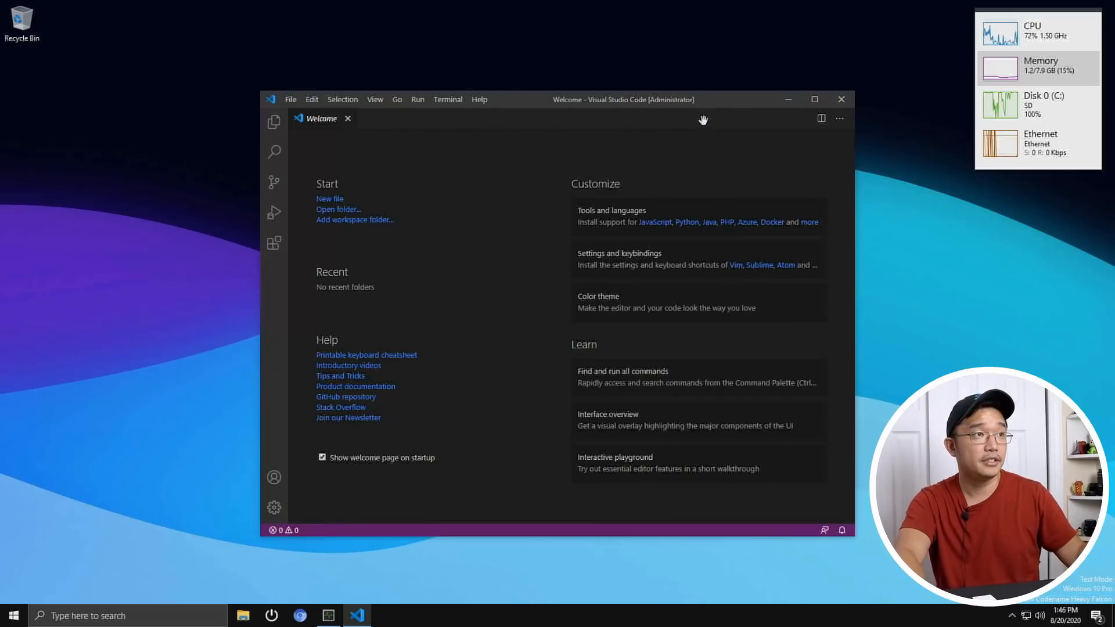
{"action": "mouse_move", "coordinate": [480, 100]}
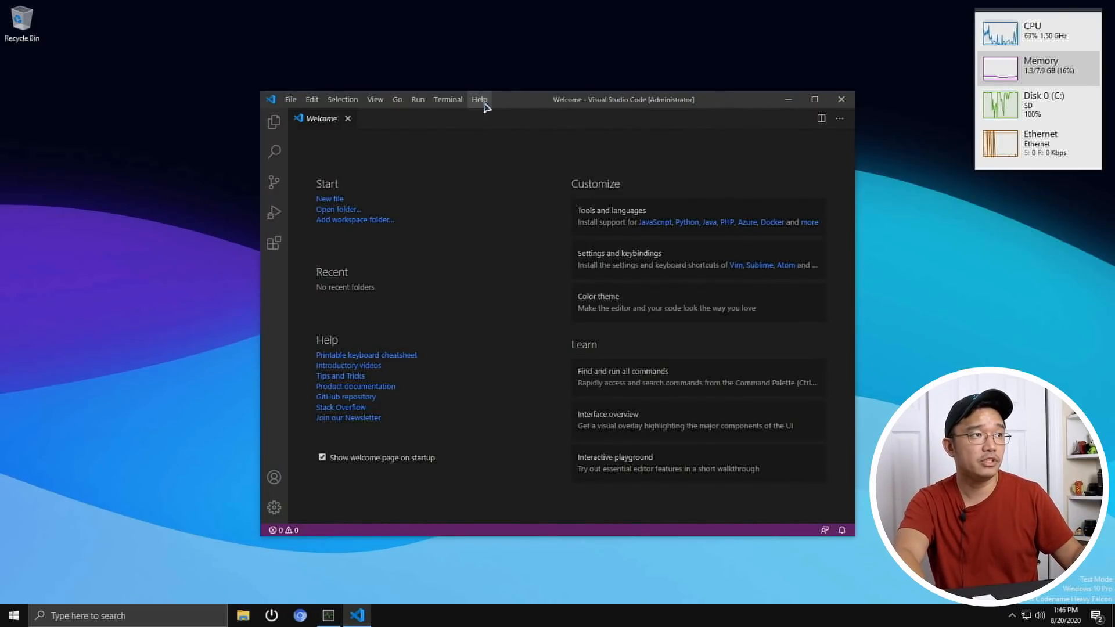
{"action": "mouse_move", "coordinate": [505, 370]}
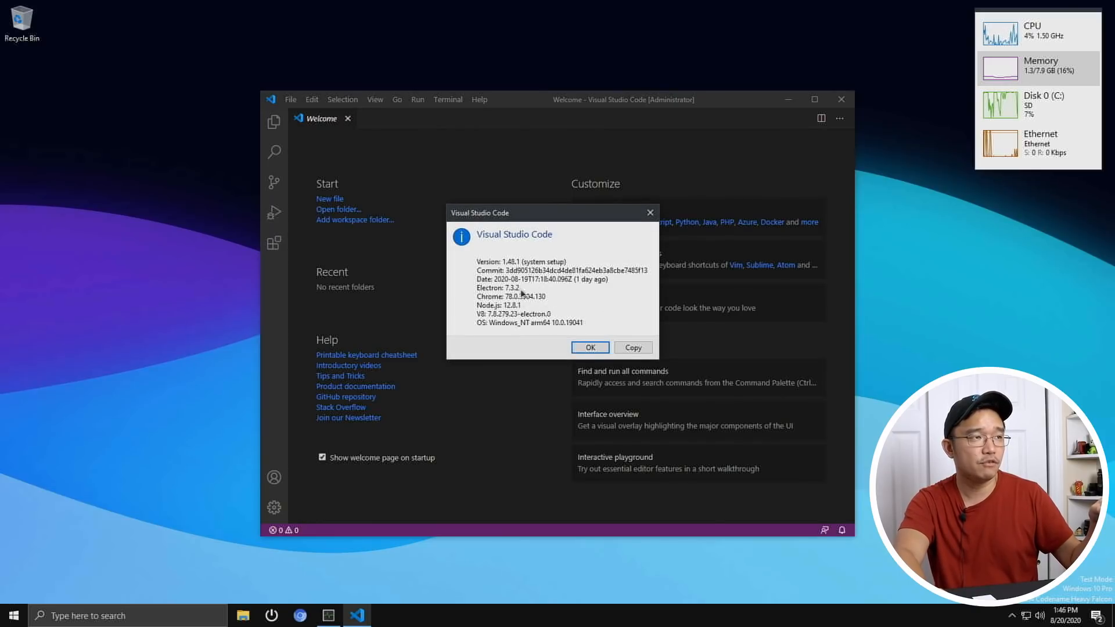
{"action": "mouse_move", "coordinate": [545, 326]}
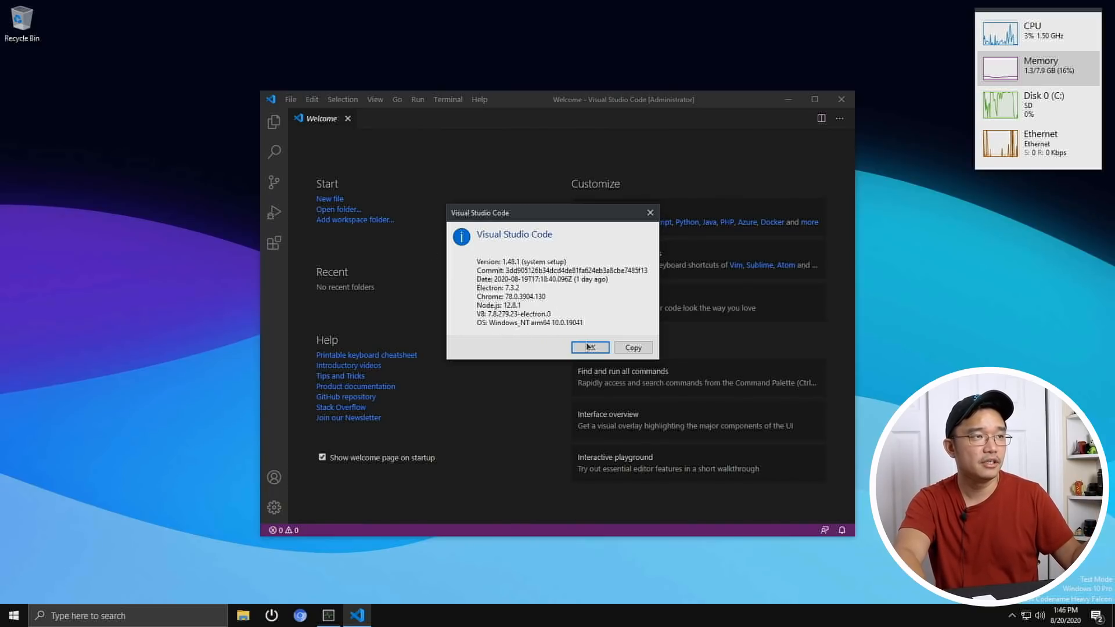
{"action": "left_click", "coordinate": [589, 347]}
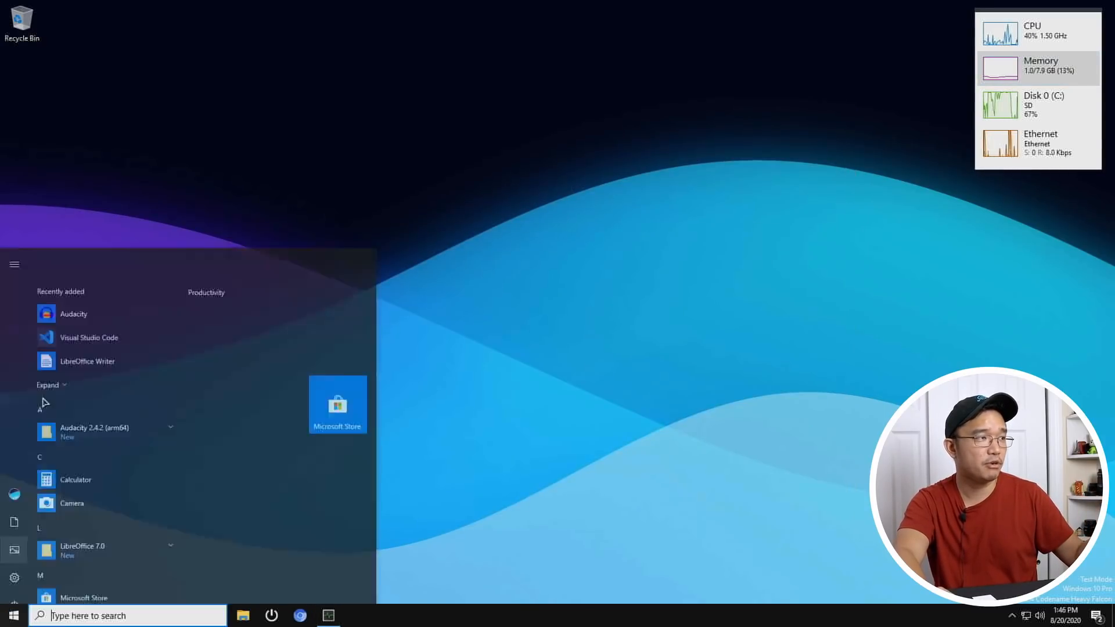
Step: Launch Audacity and close its welcome screen, disabling it at startup
{"action": "left_click", "coordinate": [75, 279]}
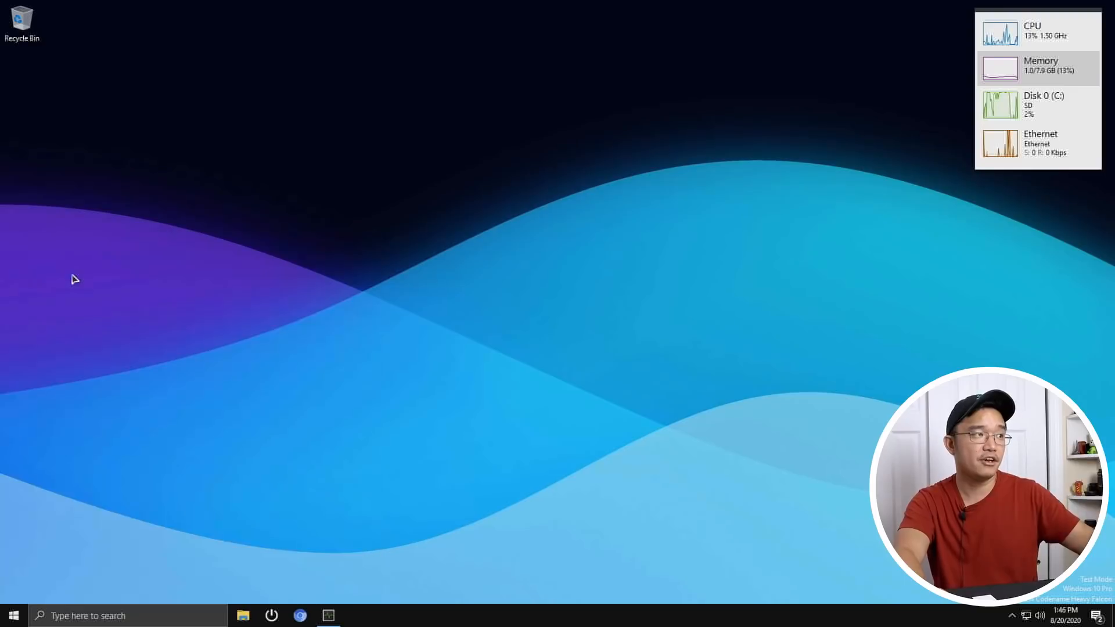
{"action": "mouse_move", "coordinate": [231, 258]}
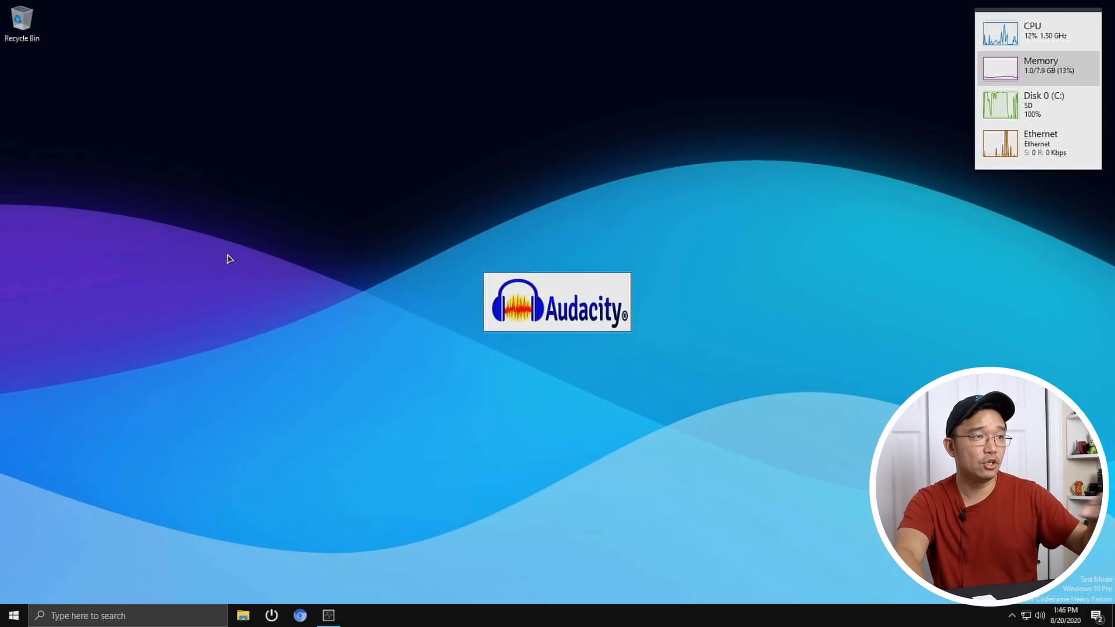
{"action": "double_click", "coordinate": [557, 302]}
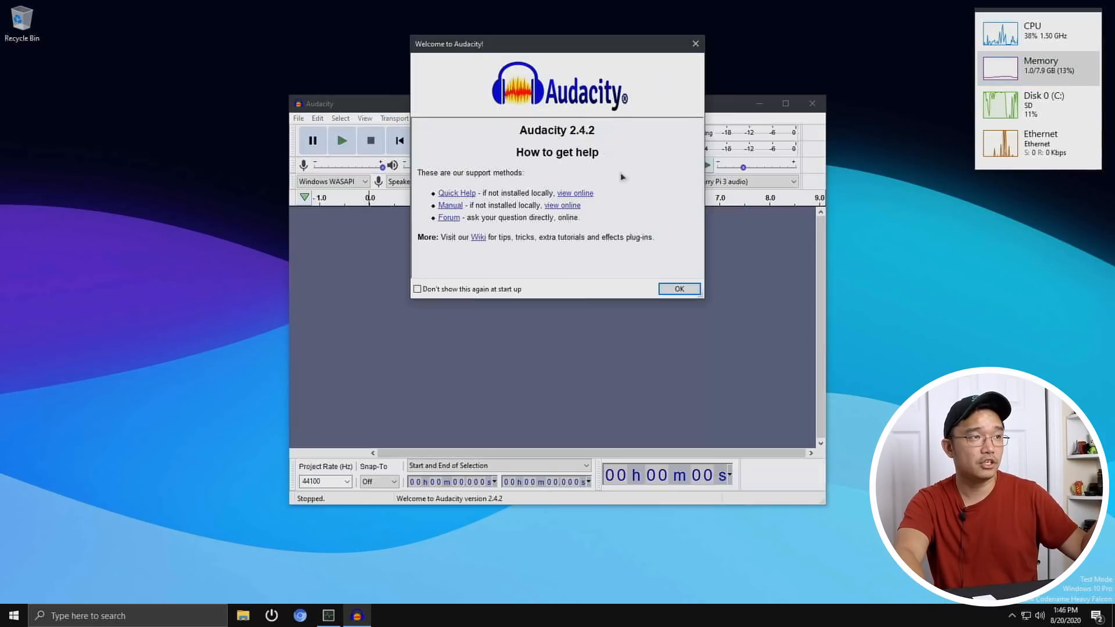
{"action": "left_click", "coordinate": [418, 288]}
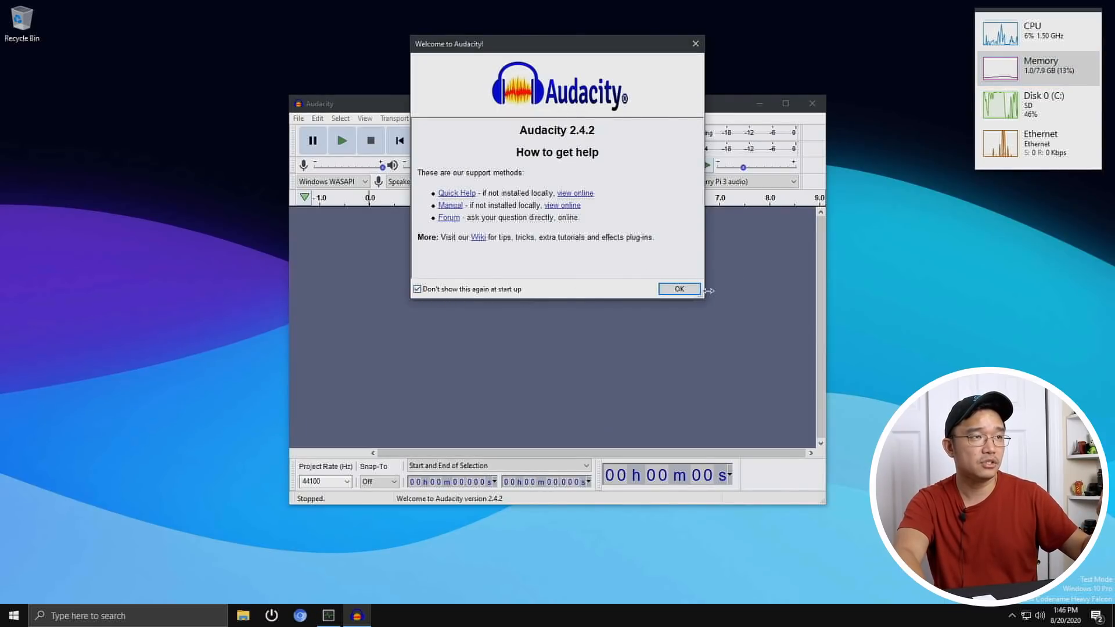
{"action": "left_click", "coordinate": [678, 289]}
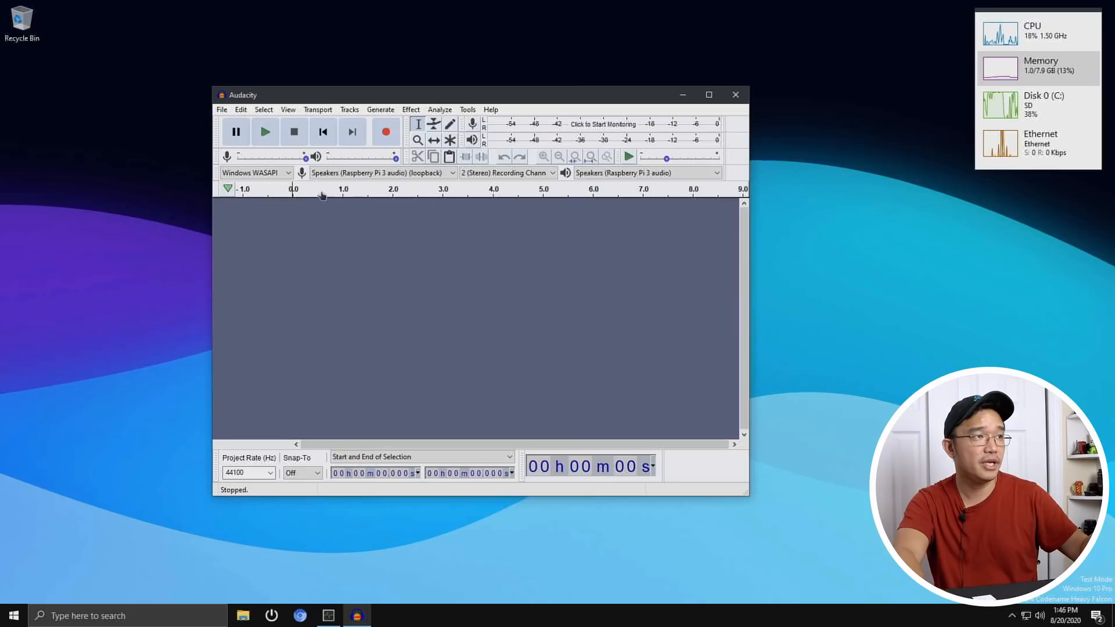
{"action": "mouse_move", "coordinate": [505, 173]}
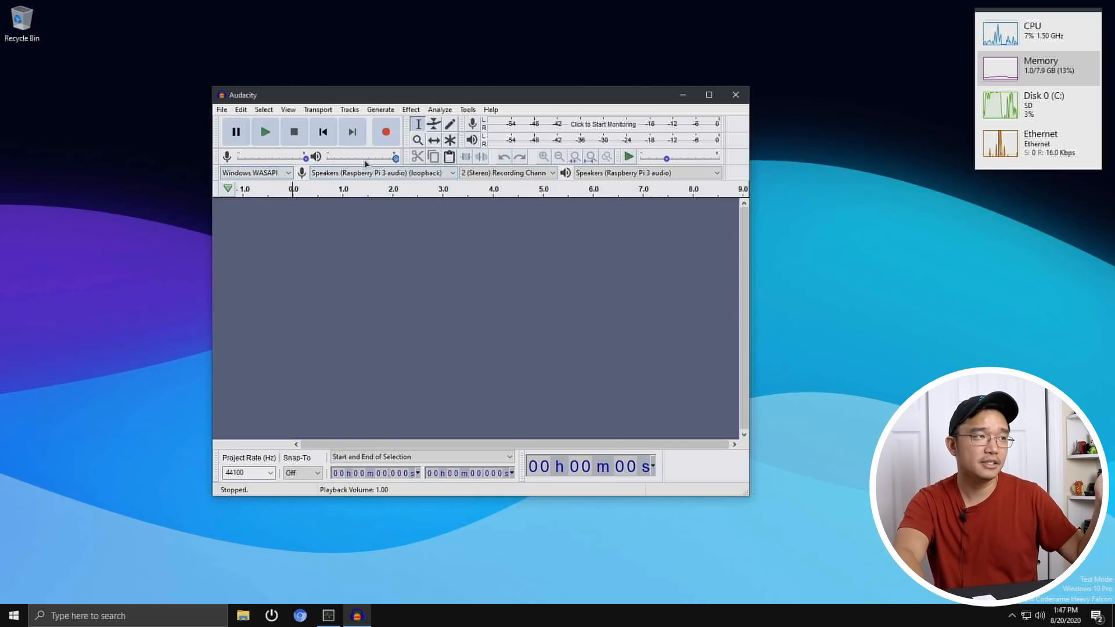
{"action": "mouse_move", "coordinate": [256, 173]}
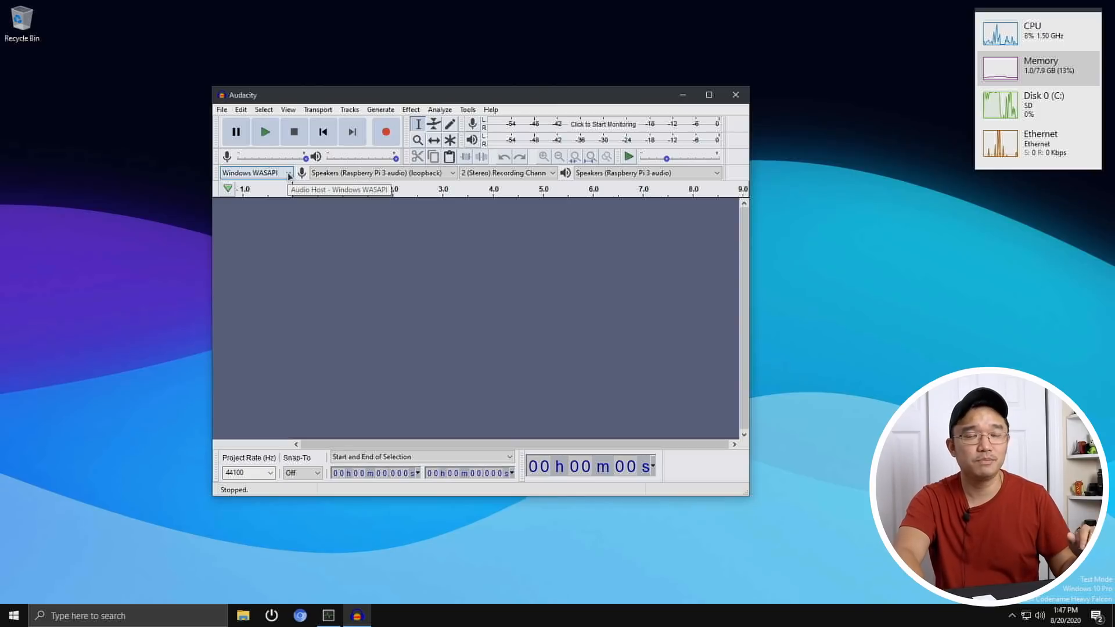
{"action": "mouse_move", "coordinate": [452, 101]}
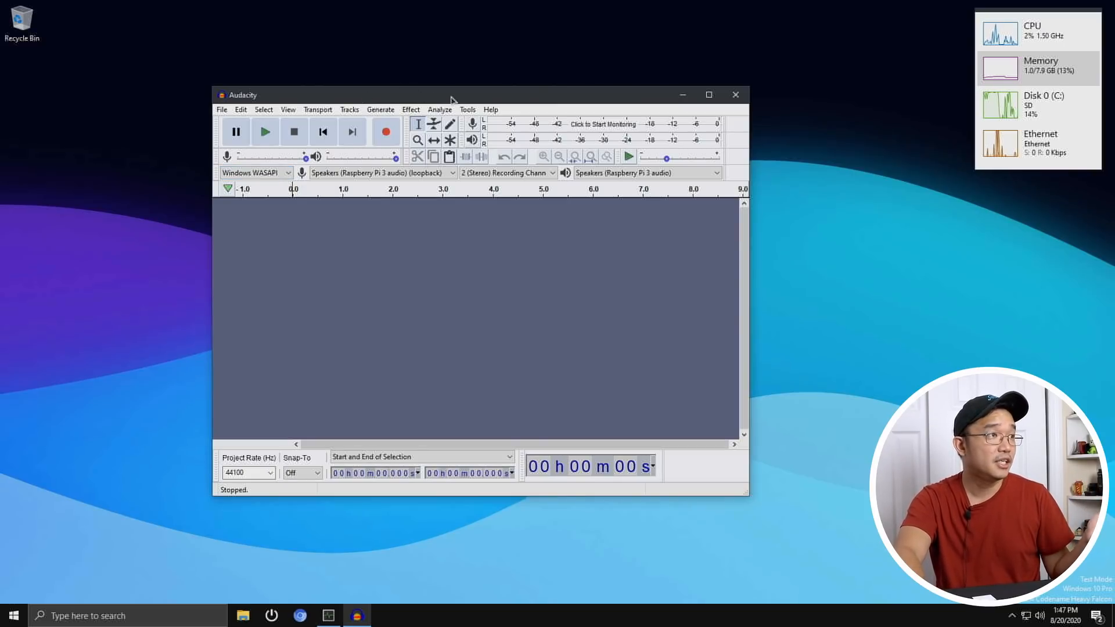
Step: View Help > About showing Audacity 2.4.2, dismiss it, and quit Audacity
{"action": "left_click", "coordinate": [241, 110]}
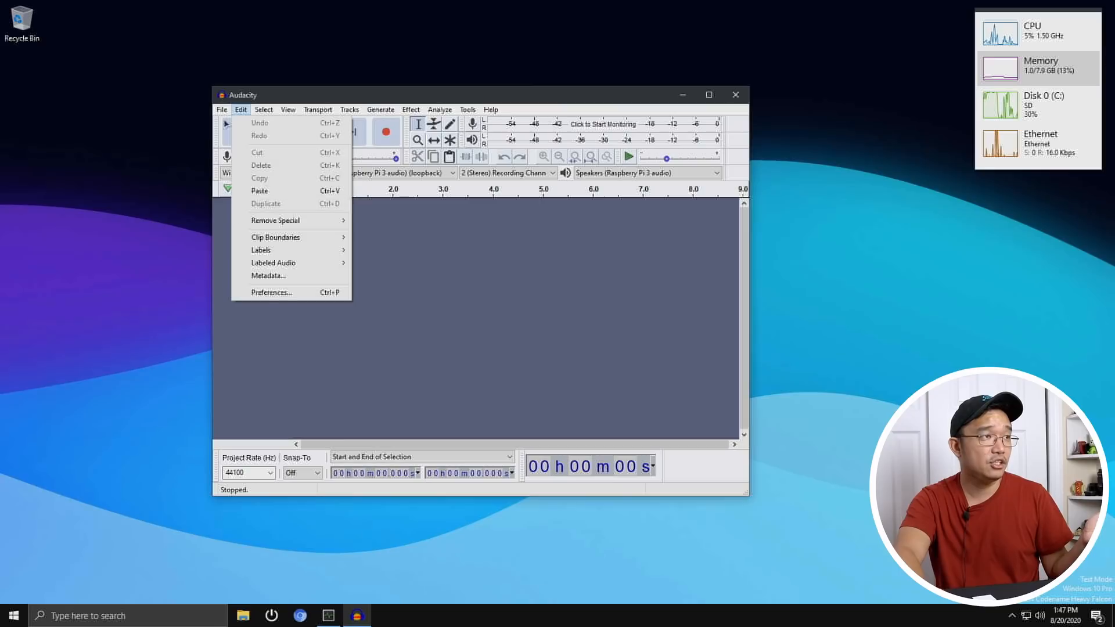
{"action": "left_click", "coordinate": [490, 109]}
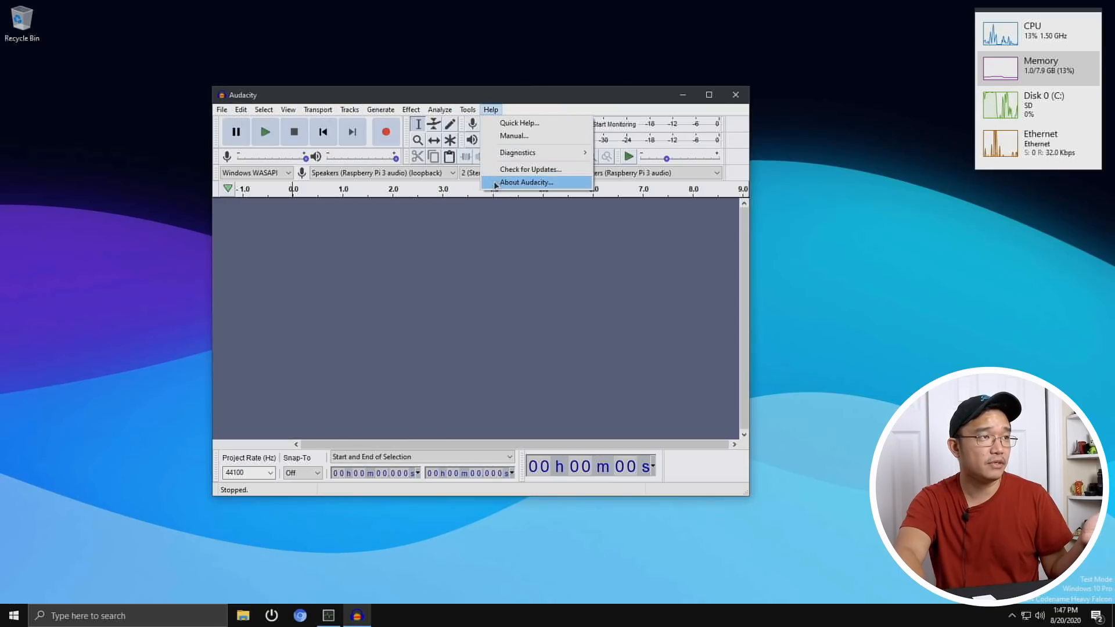
{"action": "left_click", "coordinate": [527, 182]}
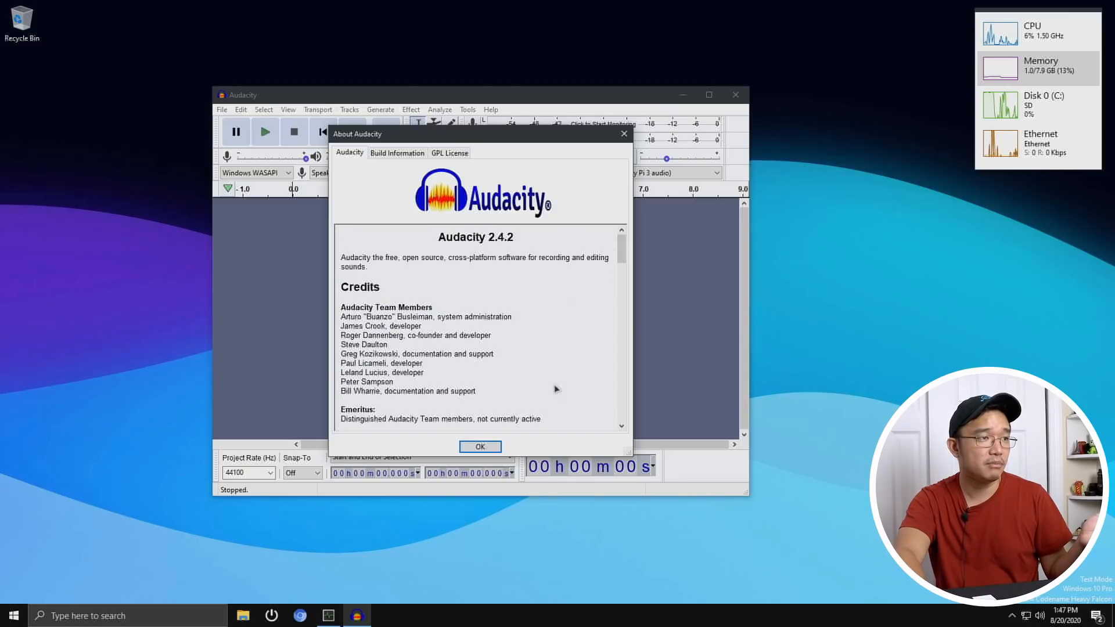
{"action": "left_click", "coordinate": [479, 446]}
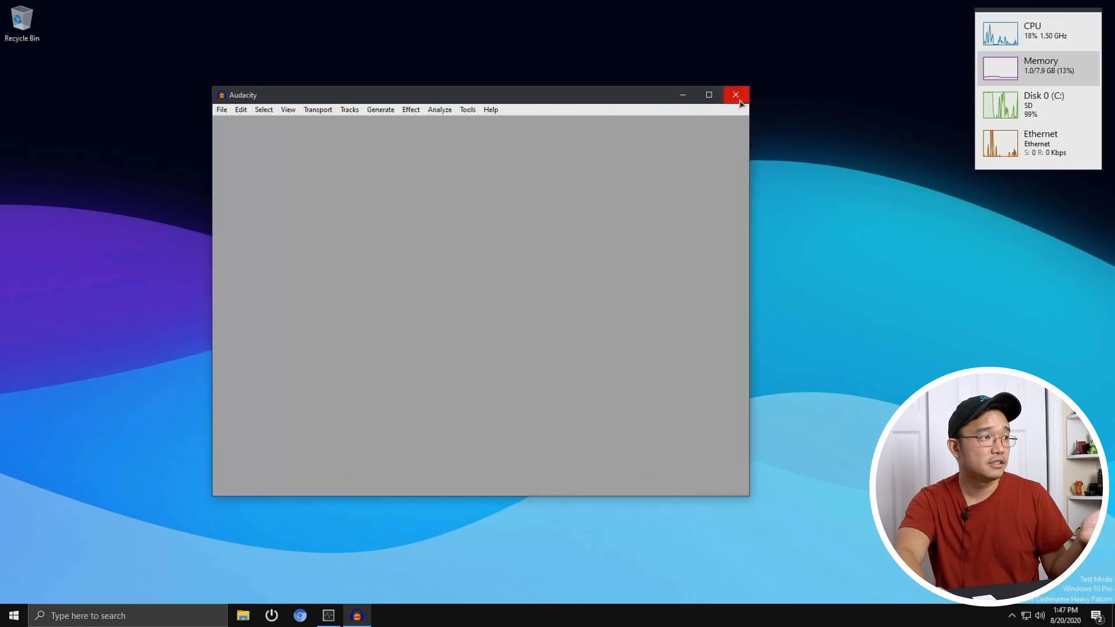
{"action": "left_click", "coordinate": [13, 615]}
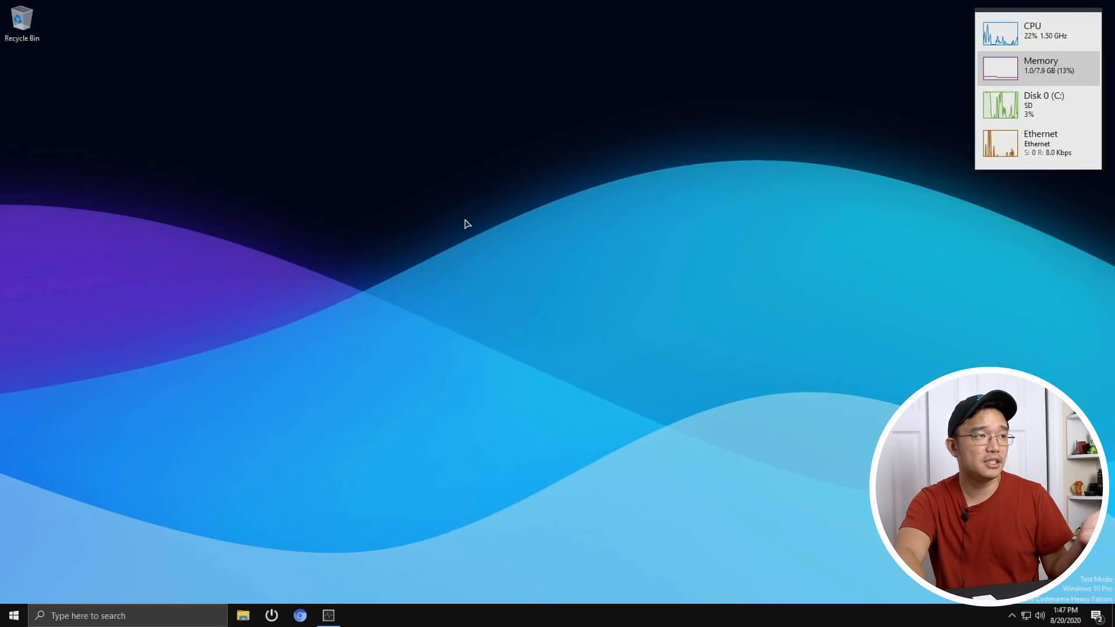
Step: Browse to the DataStore Apps Windows 32bit network share and copy VSCodeSetup to the desktop
{"action": "left_click", "coordinate": [243, 616]}
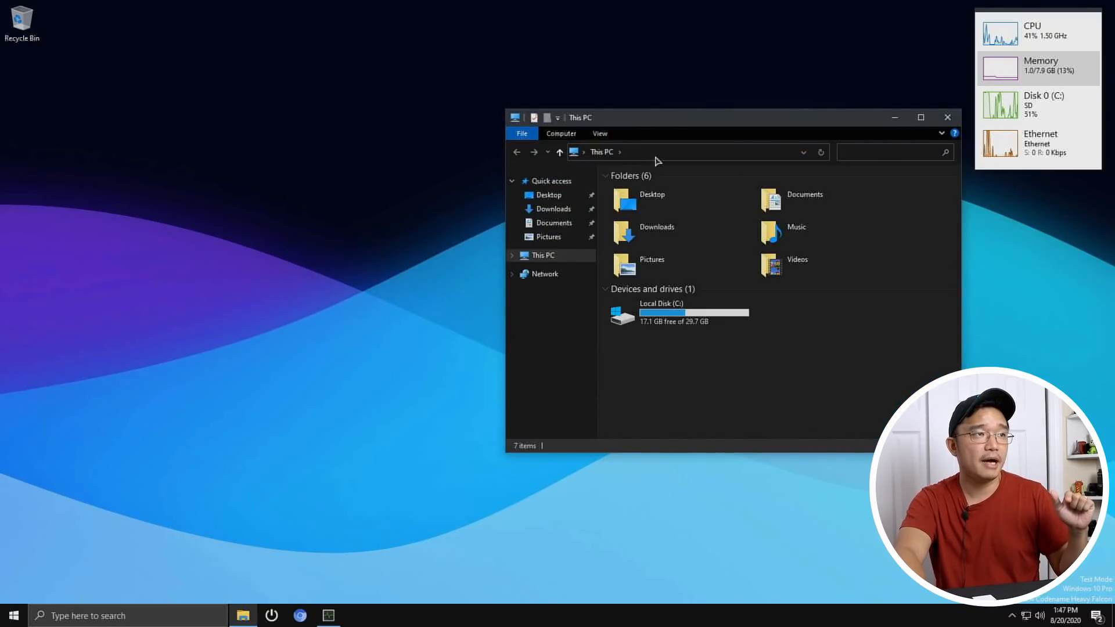
{"action": "left_click", "coordinate": [676, 152]}
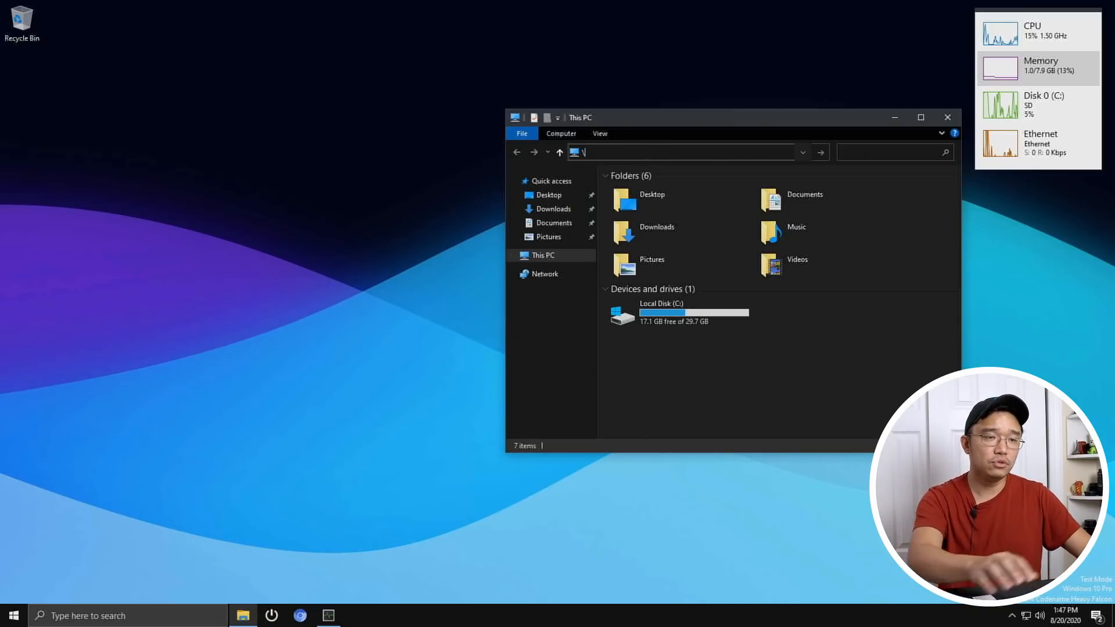
{"action": "type", "text": "\\"}
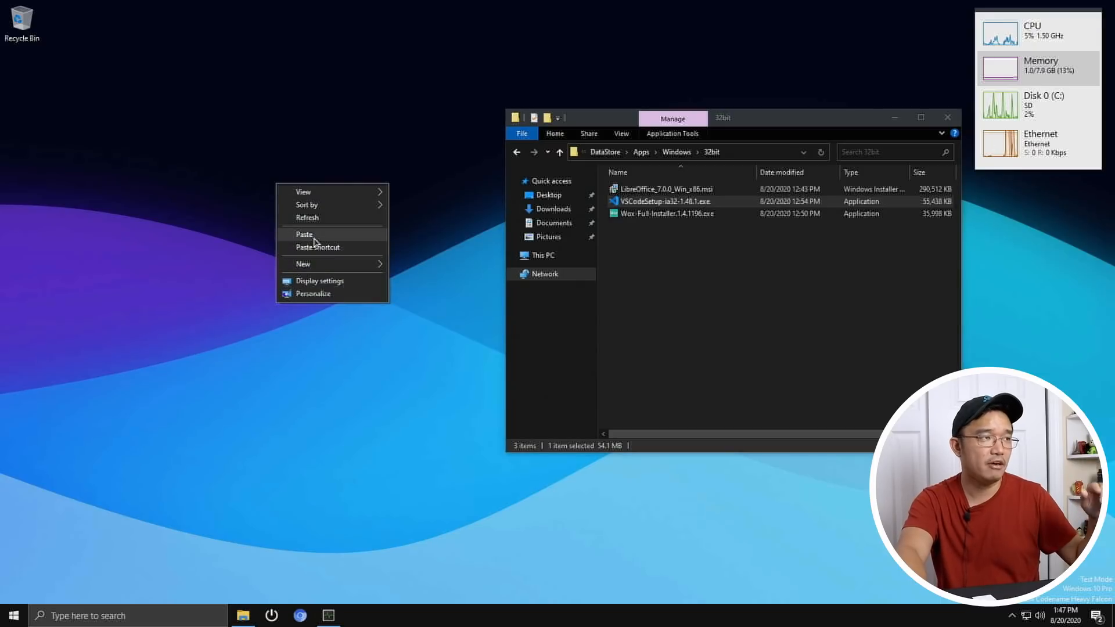
{"action": "left_click", "coordinate": [491, 247]}
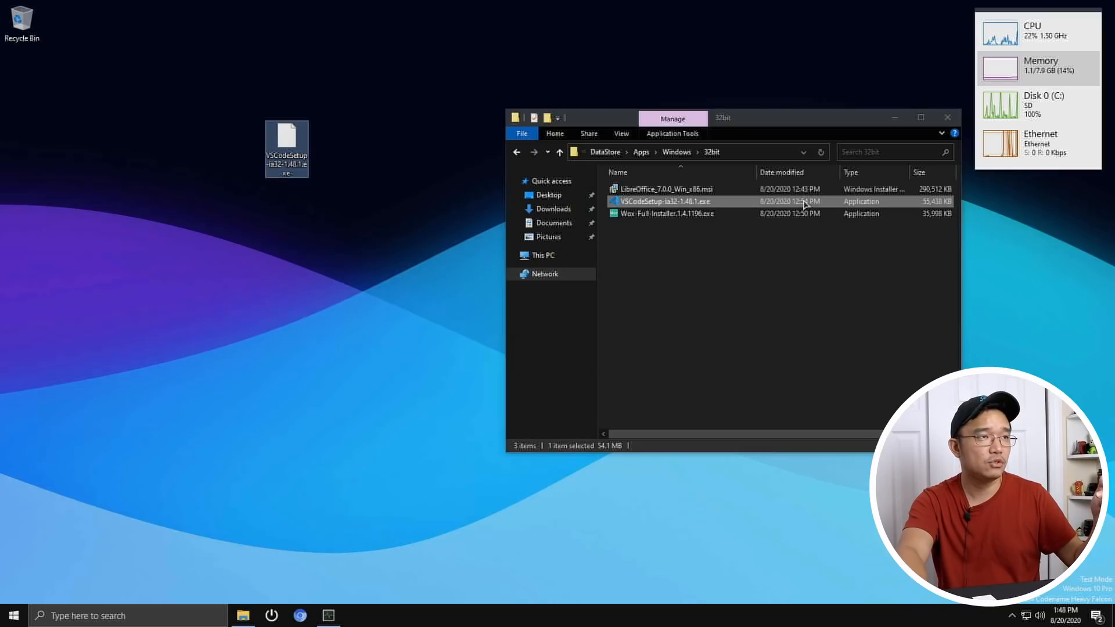
{"action": "right_click", "coordinate": [665, 188]}
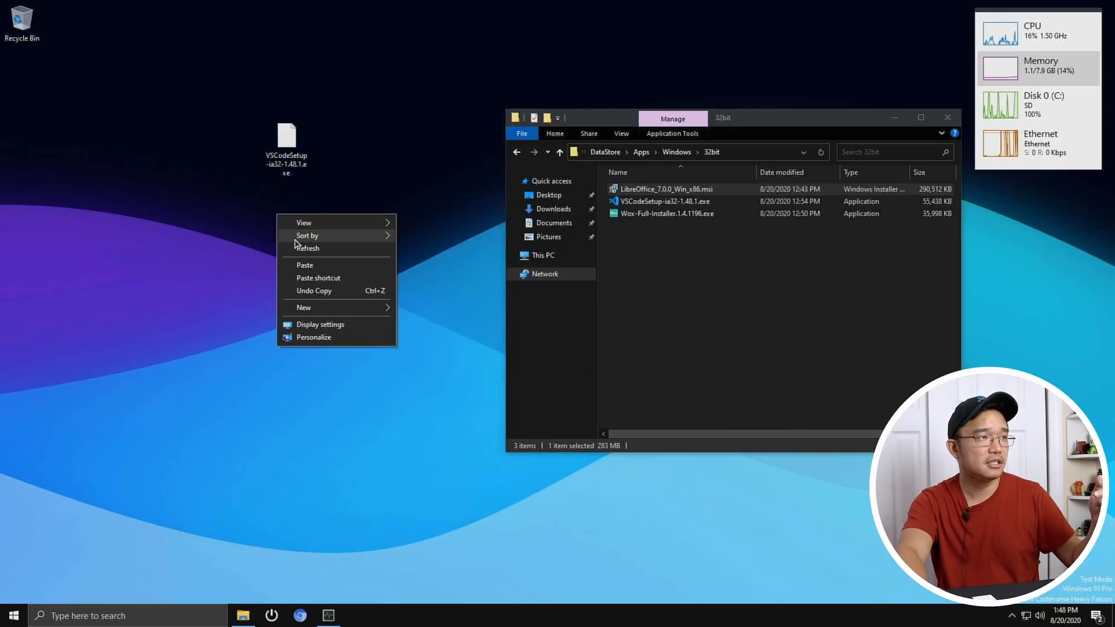
{"action": "mouse_move", "coordinate": [304, 307]}
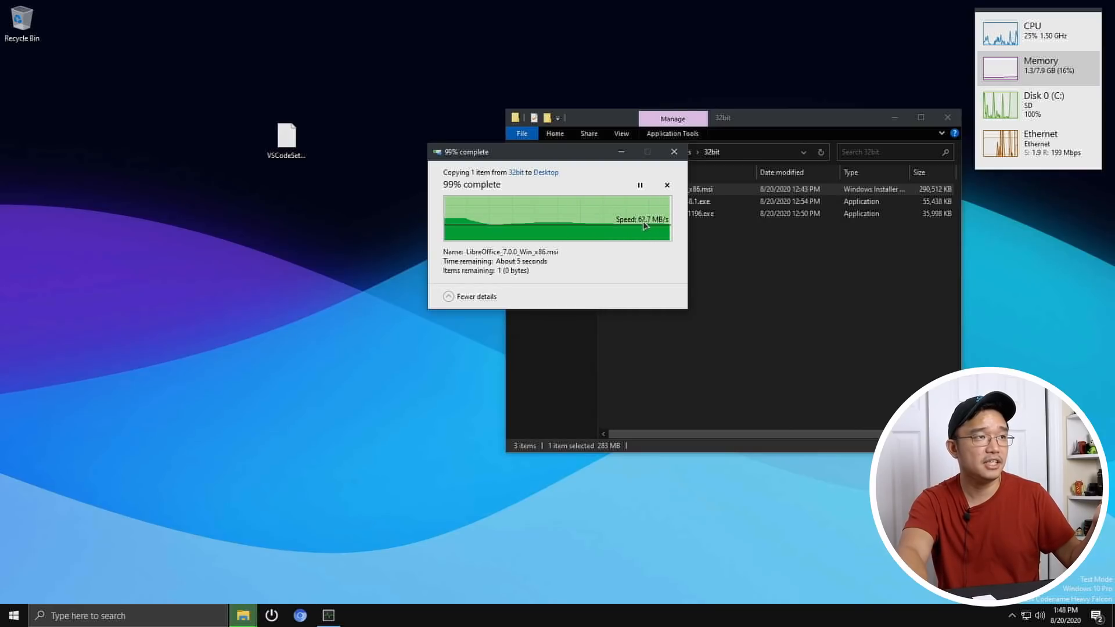
{"action": "mouse_move", "coordinate": [676, 222]}
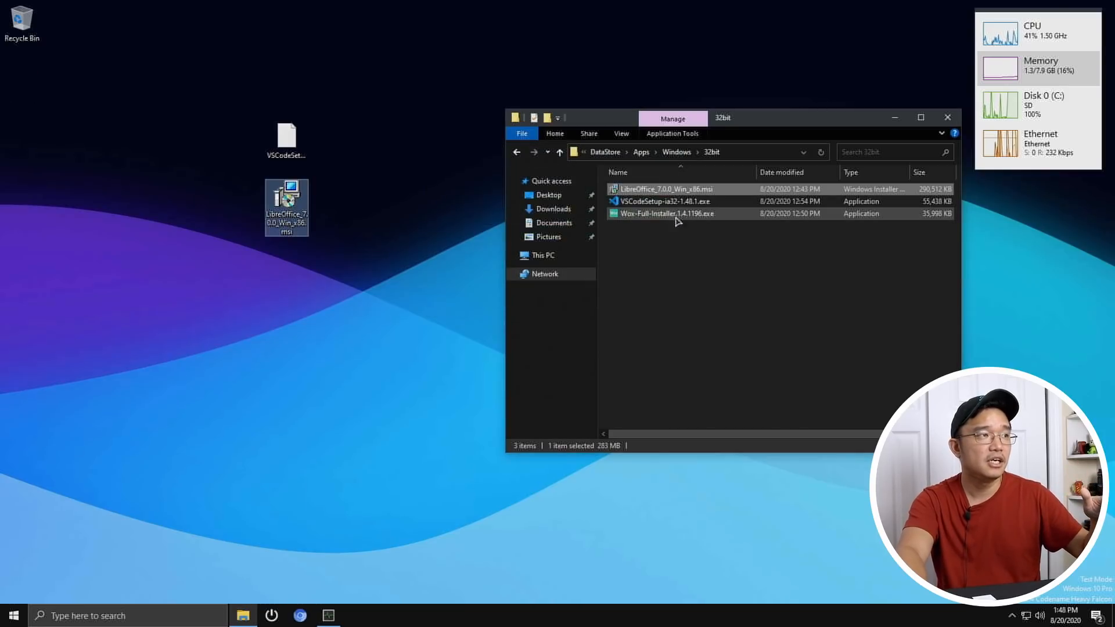
{"action": "mouse_move", "coordinate": [258, 118]}
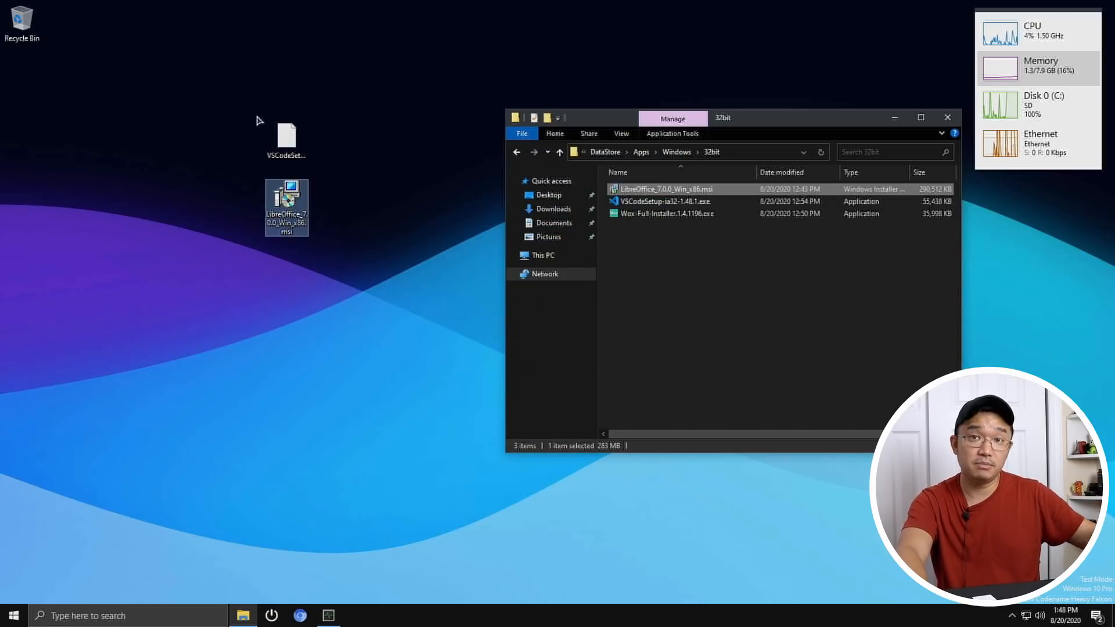
{"action": "mouse_move", "coordinate": [235, 105]}
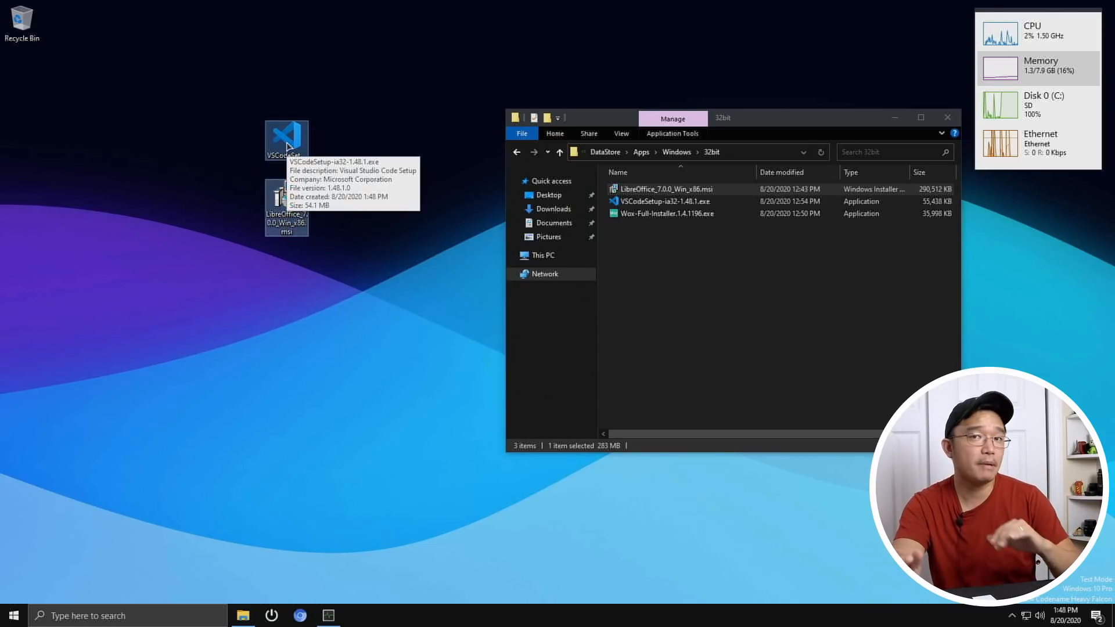
{"action": "mouse_move", "coordinate": [384, 107]}
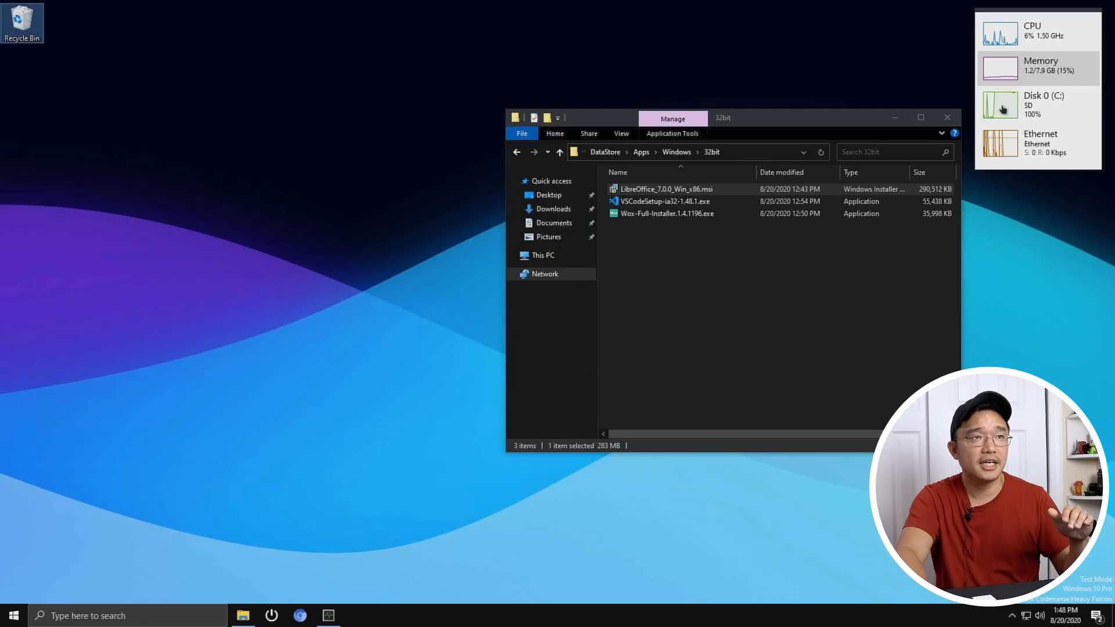
Step: Permanently delete the two copied installer files from the desktop, confirming Yes in Delete Multiple Items
{"action": "right_click", "coordinate": [22, 23]}
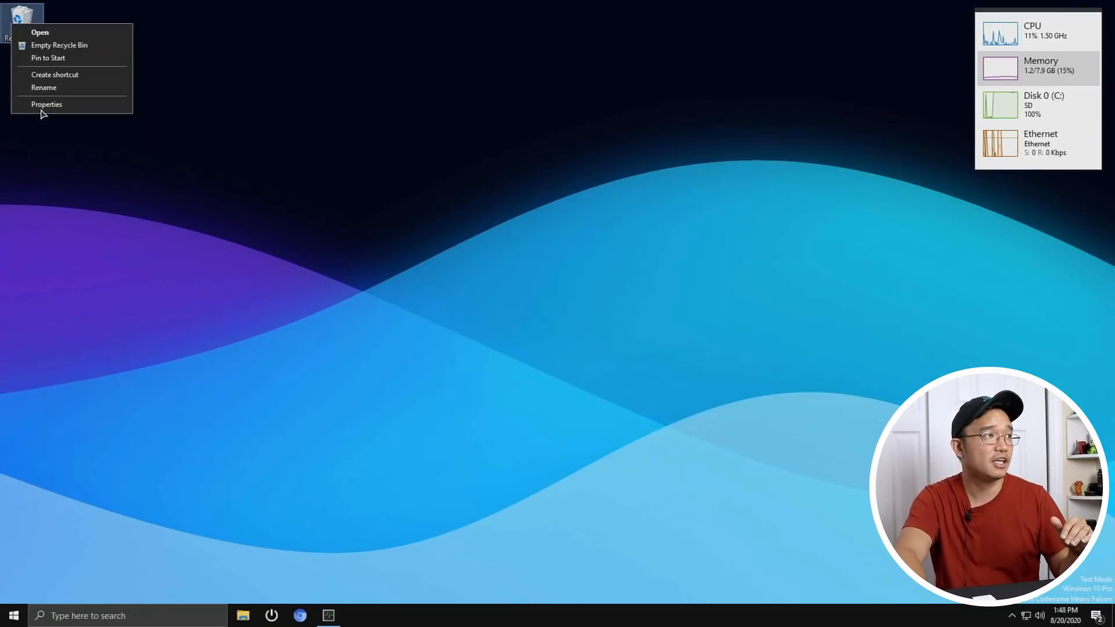
{"action": "left_click", "coordinate": [46, 104]}
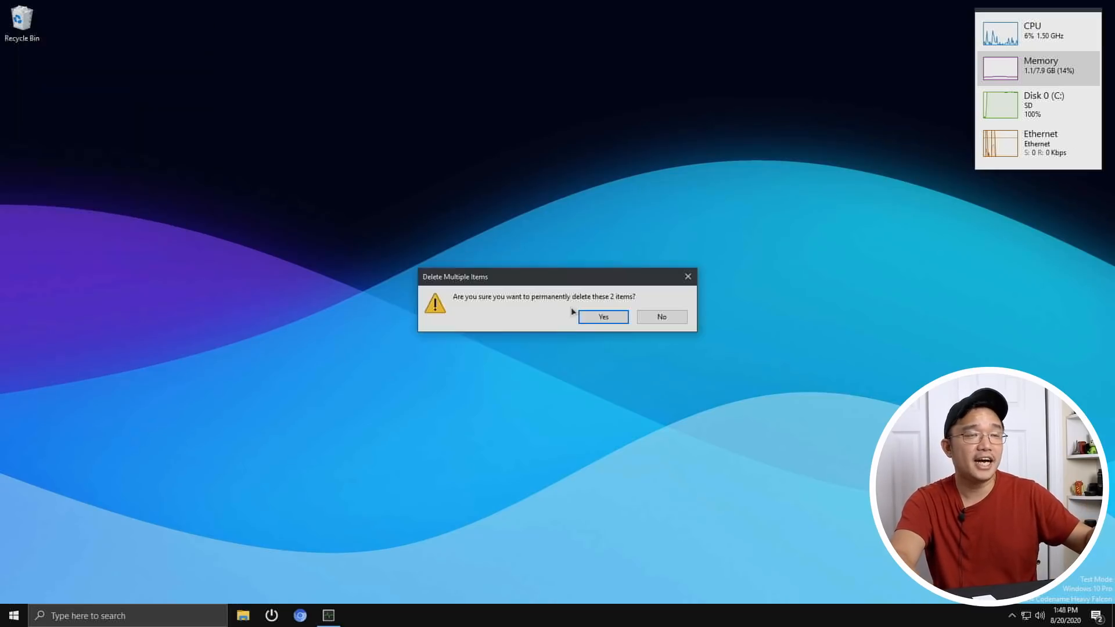
{"action": "left_click", "coordinate": [602, 317]}
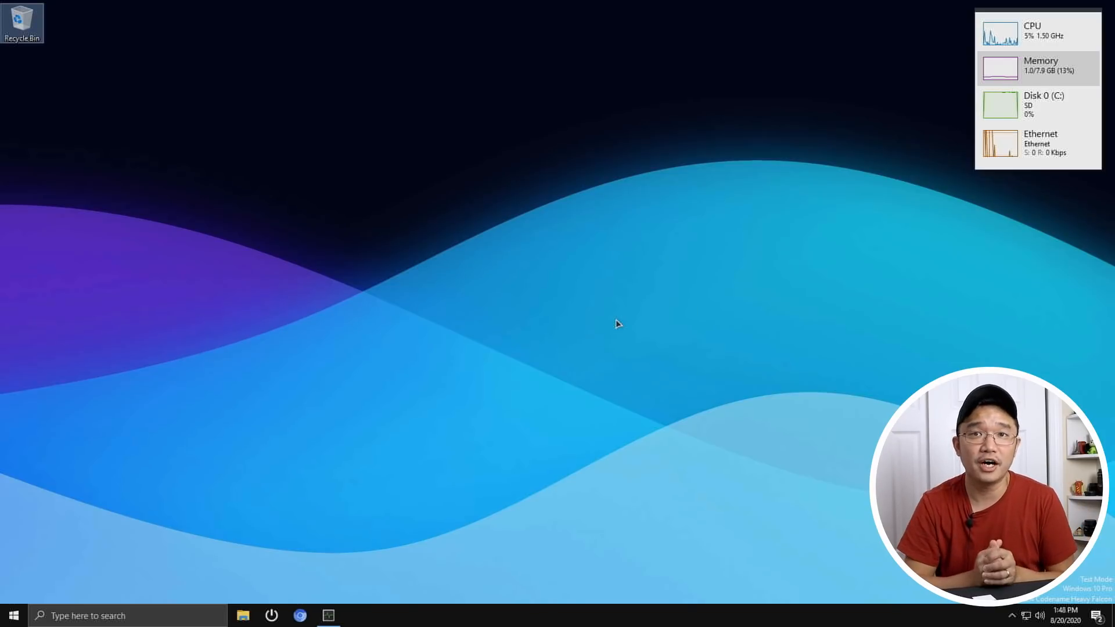
{"action": "mouse_move", "coordinate": [589, 329]}
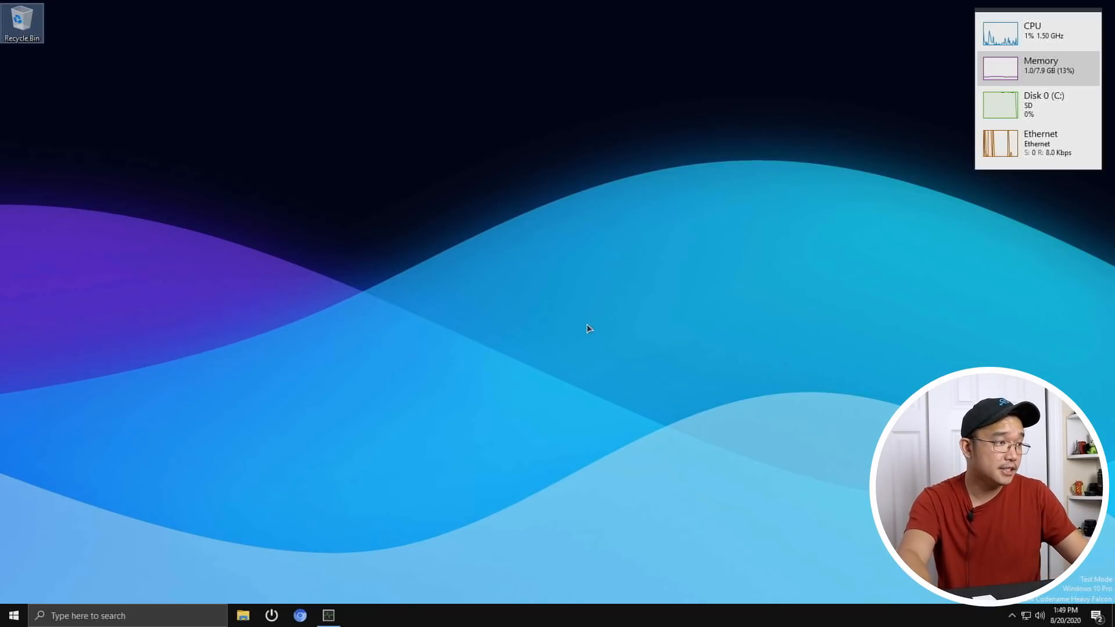
{"action": "left_click", "coordinate": [13, 615]}
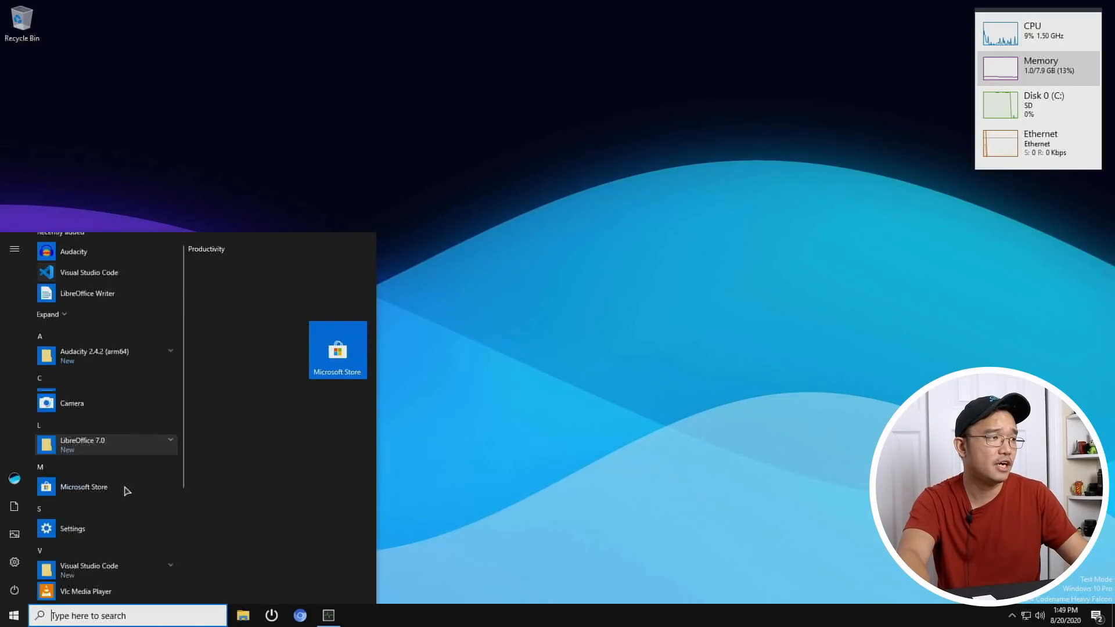
{"action": "scroll", "scroll_direction": "up", "scroll_amount": 3}
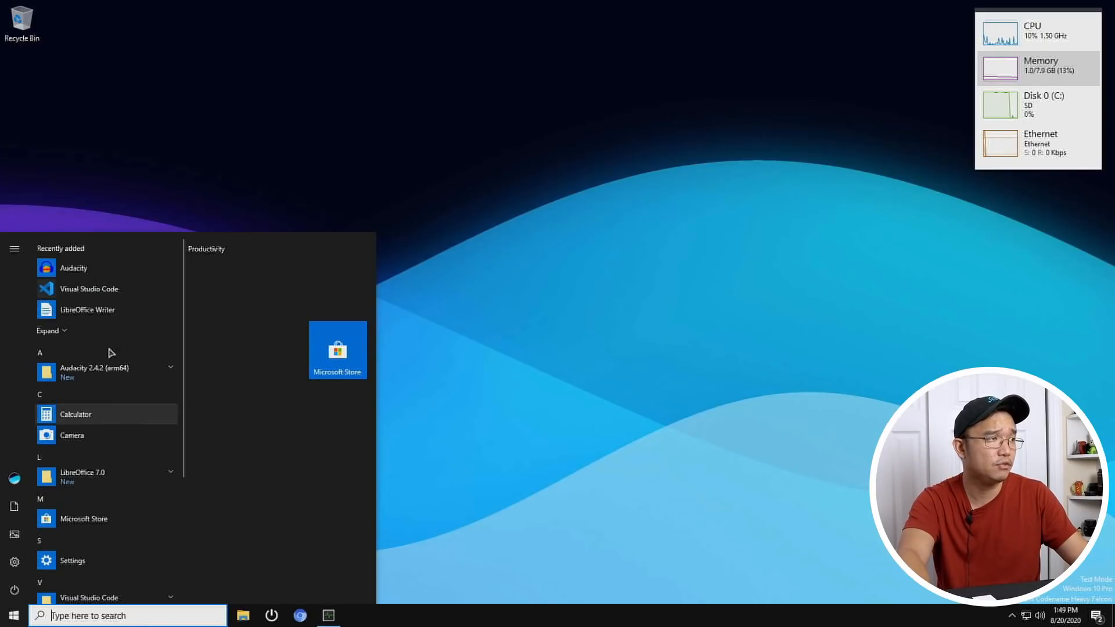
{"action": "mouse_move", "coordinate": [156, 309]}
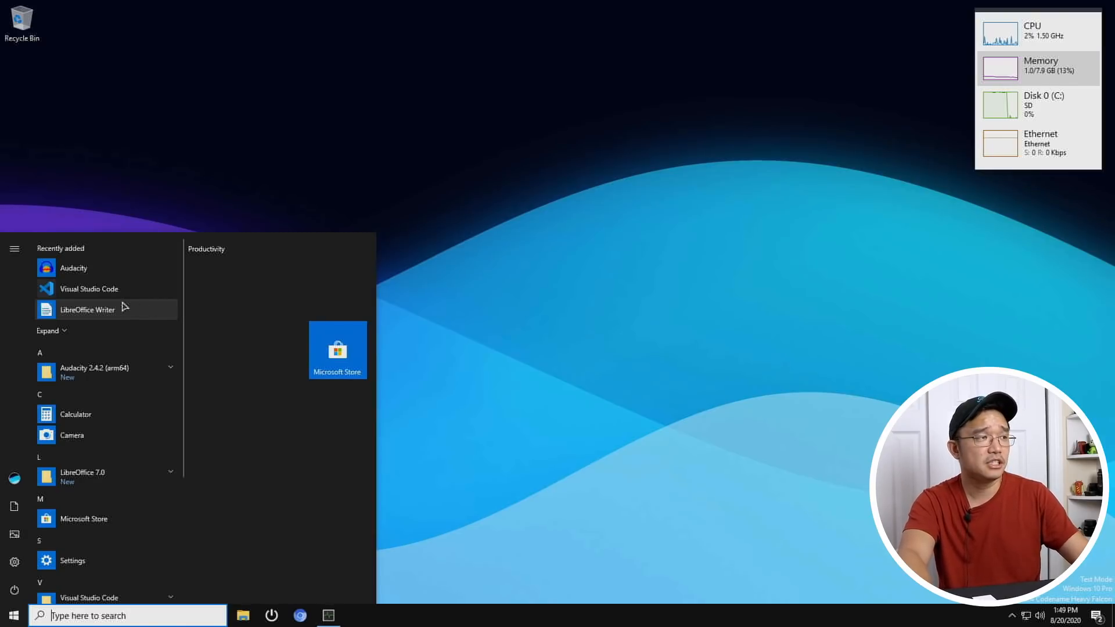
{"action": "left_click", "coordinate": [652, 441]}
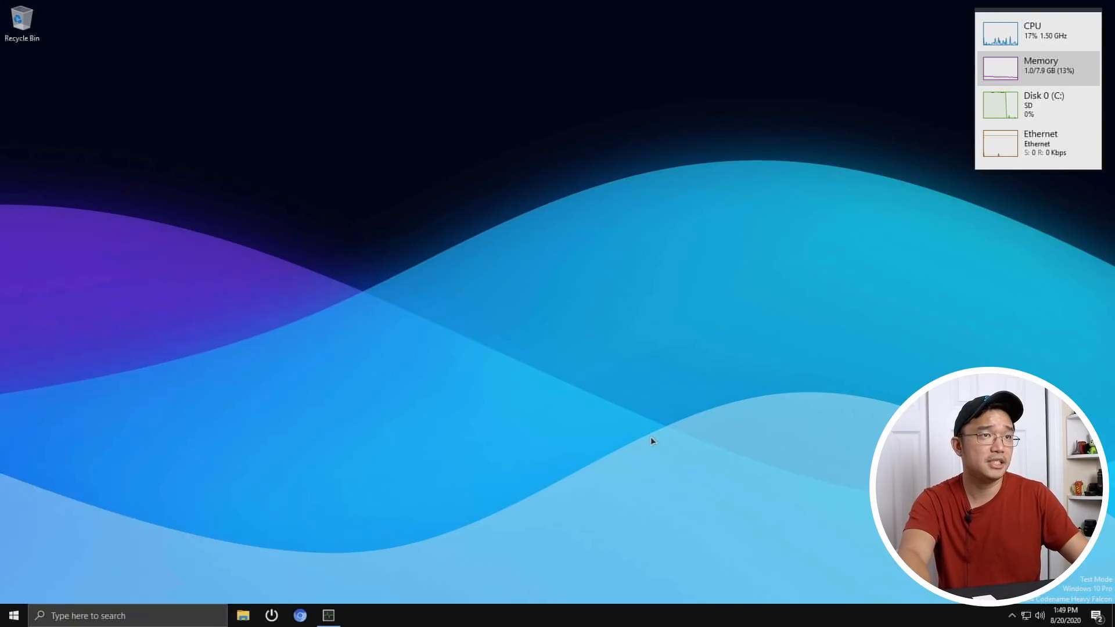
{"action": "mouse_move", "coordinate": [1013, 119]}
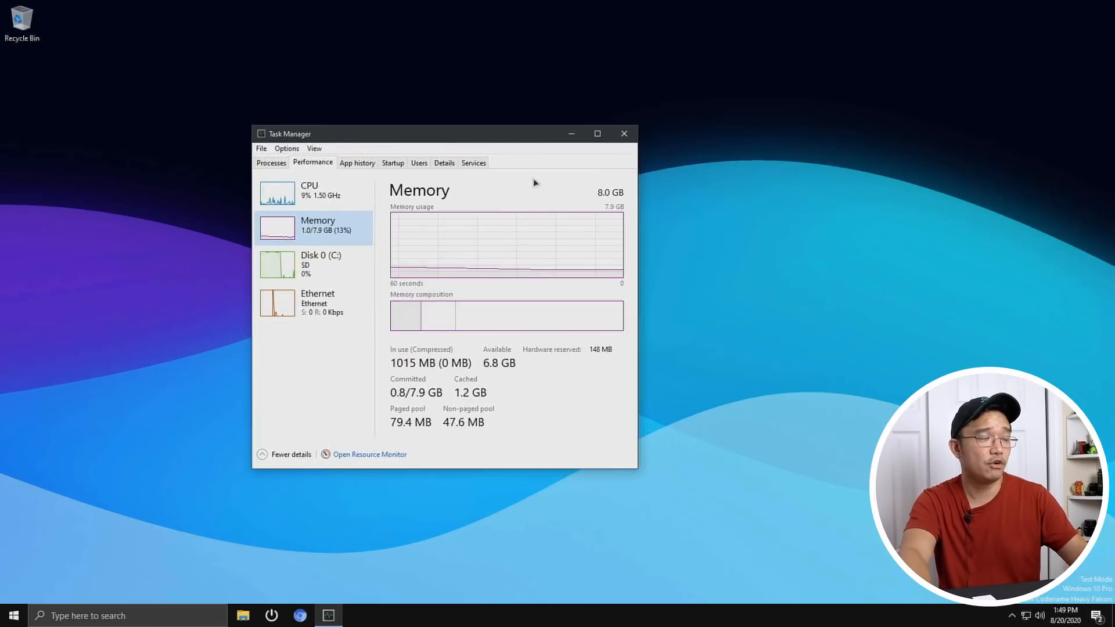
{"action": "mouse_move", "coordinate": [475, 234]}
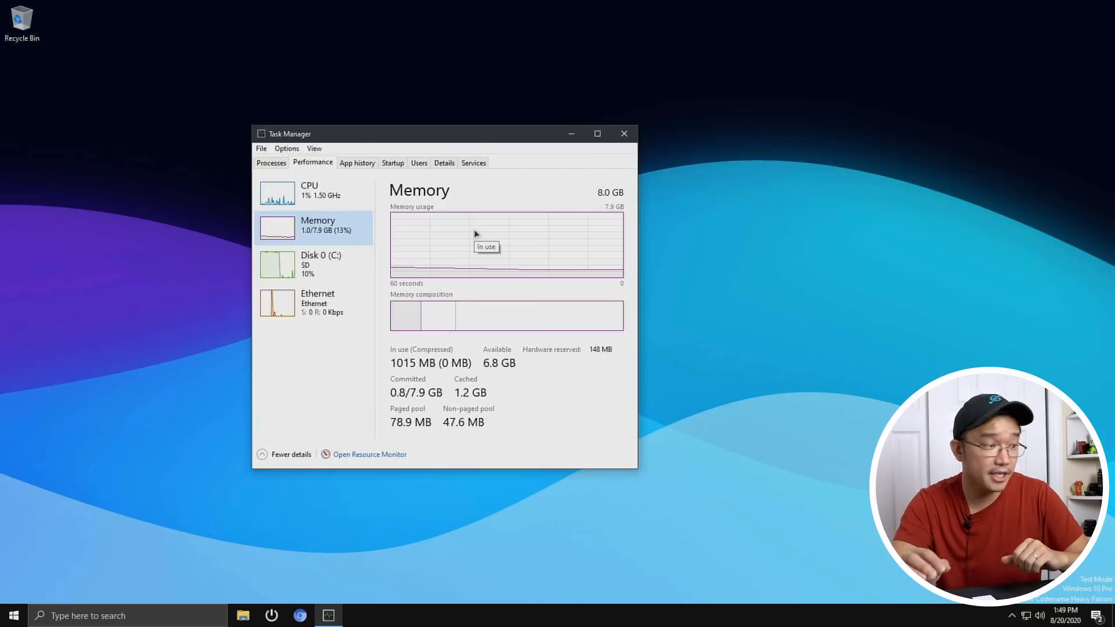